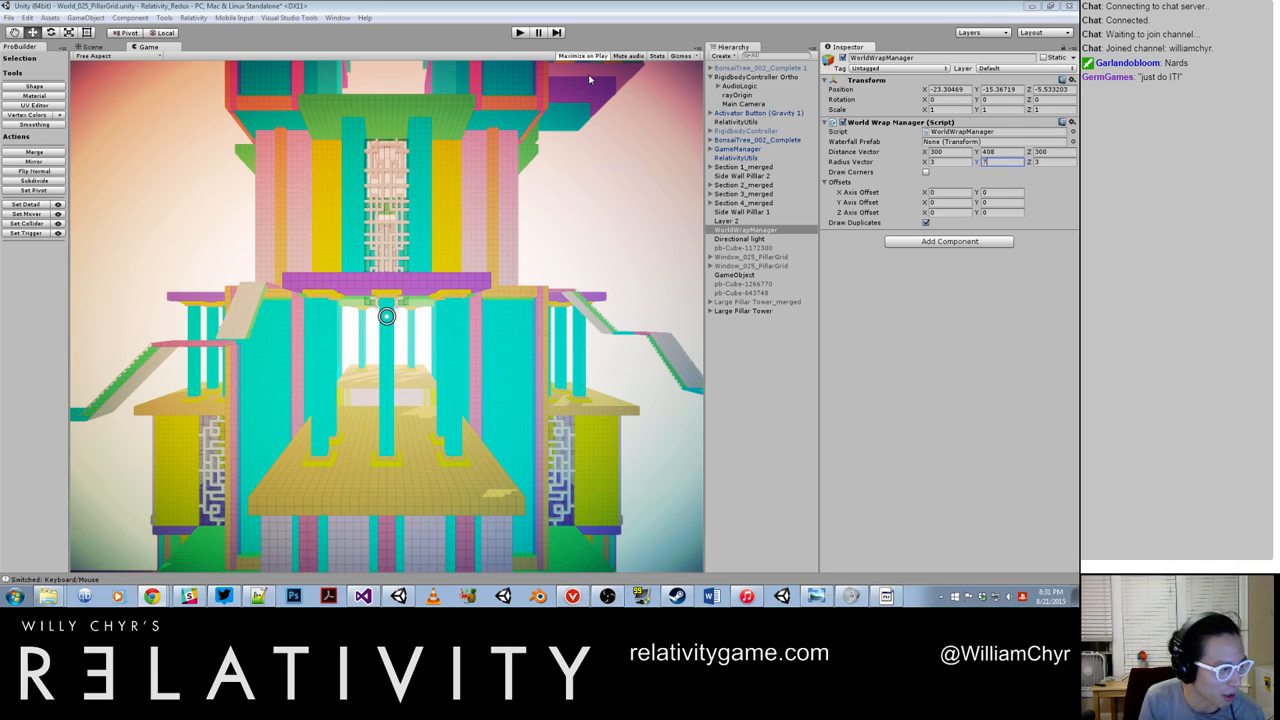
pyautogui.moveTo(240, 580)
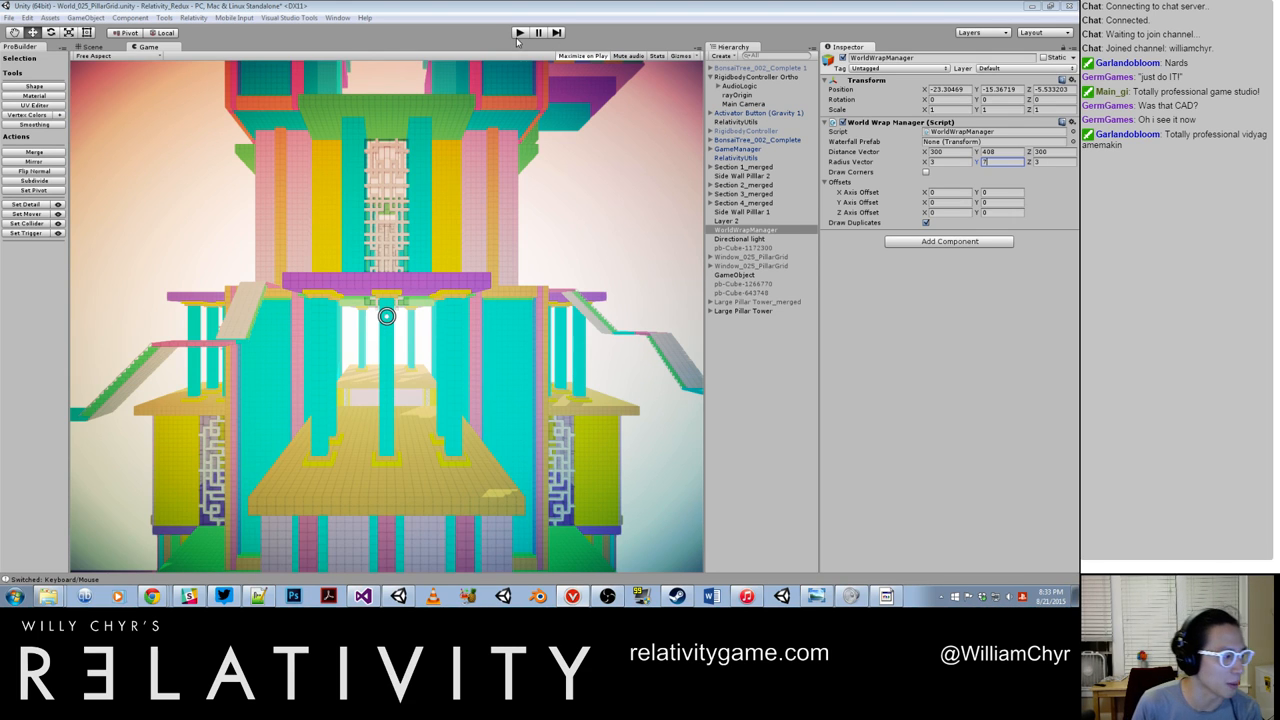
pyautogui.moveTo(520, 48)
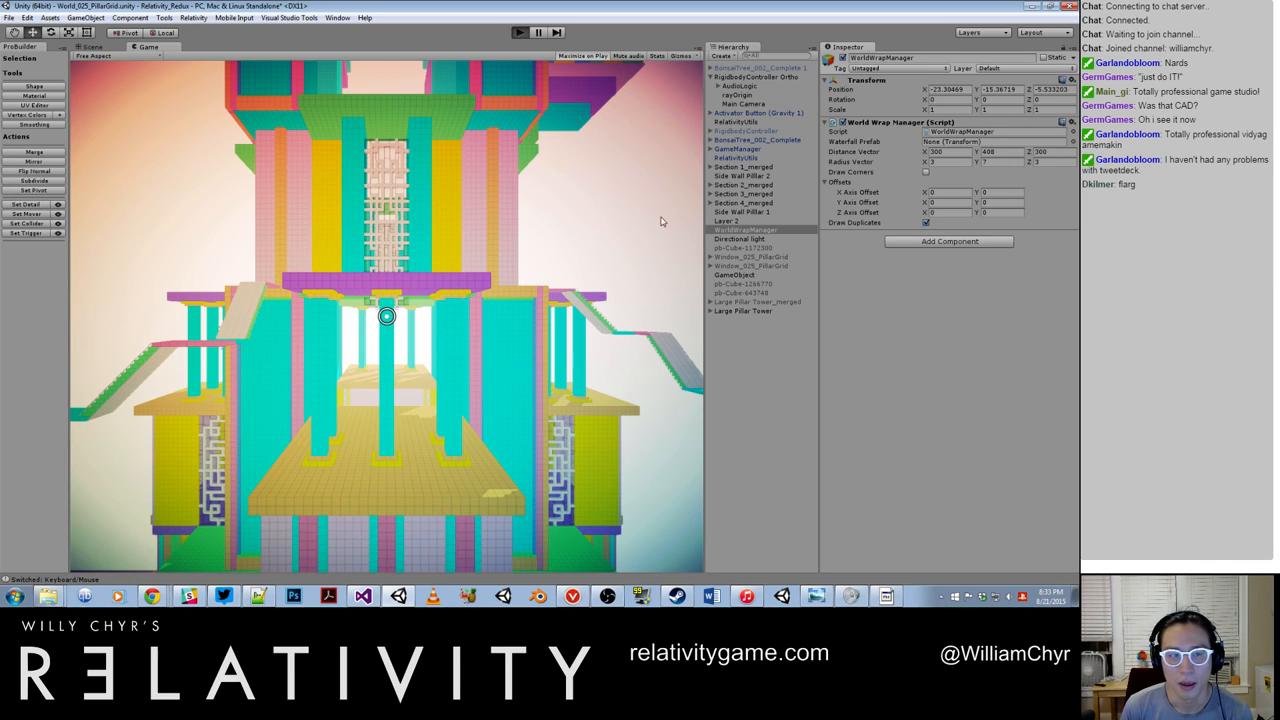
pyautogui.moveTo(590, 244)
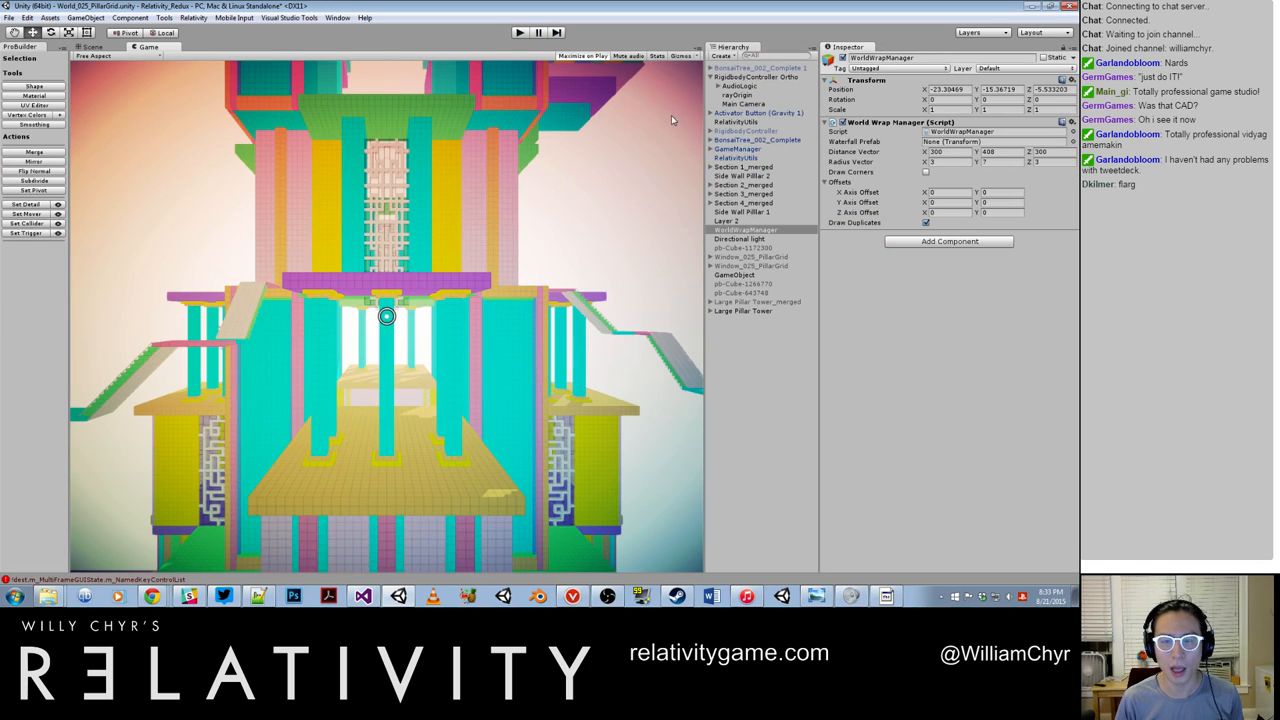
# Select Main Camera to show its image-effect stack including Edge Detection while the level runs.
pyautogui.click(744, 104)
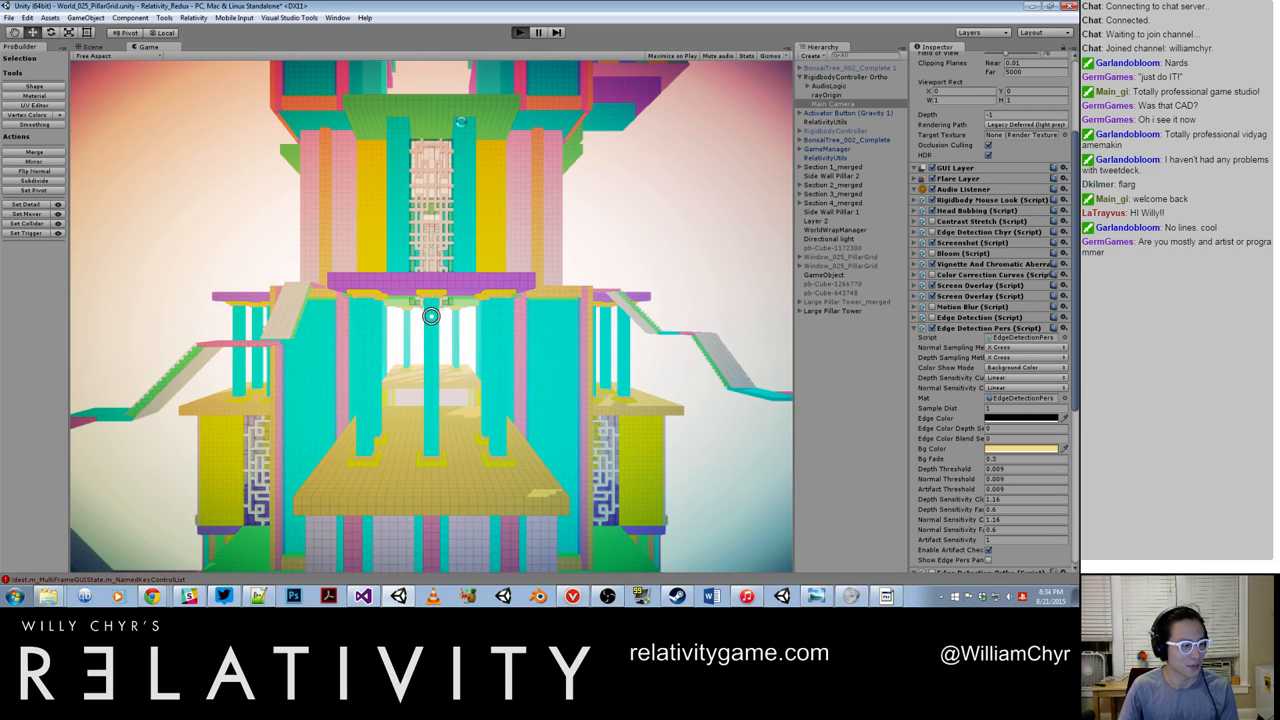
pyautogui.moveTo(464, 140)
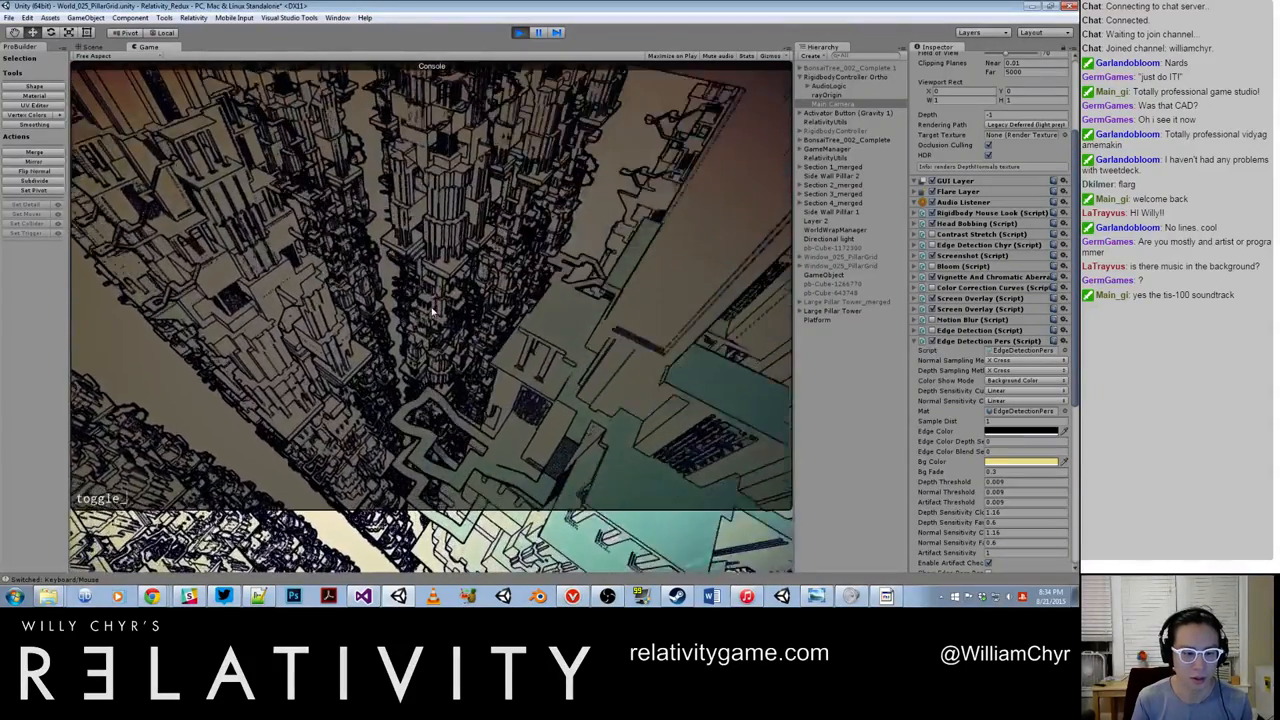
# Enter toggle_noclip and the toggle HUD command in the in-game console.
pyautogui.write('toggle_noclip')
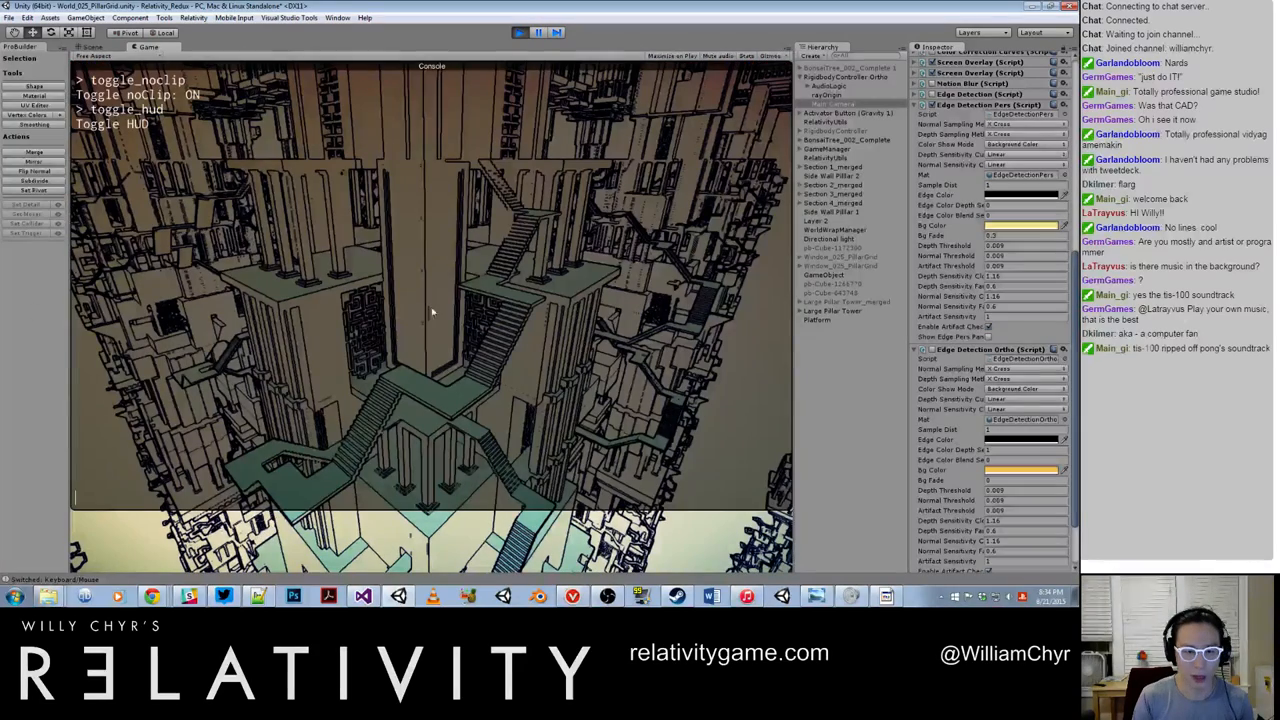
pyautogui.write('toggle')
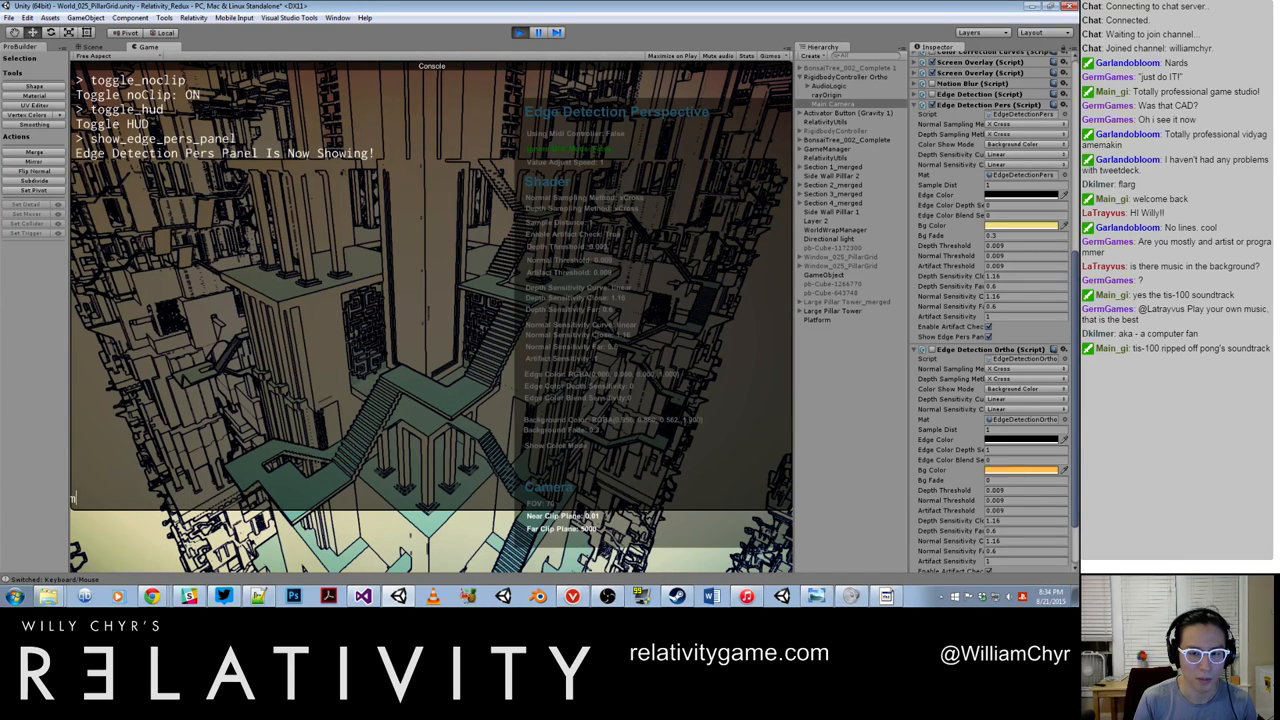
# Run midi_adjust_edge_per to tweak the perspective edge-detection values for bold black shading.
pyautogui.write('midi_adjust_edge_per')
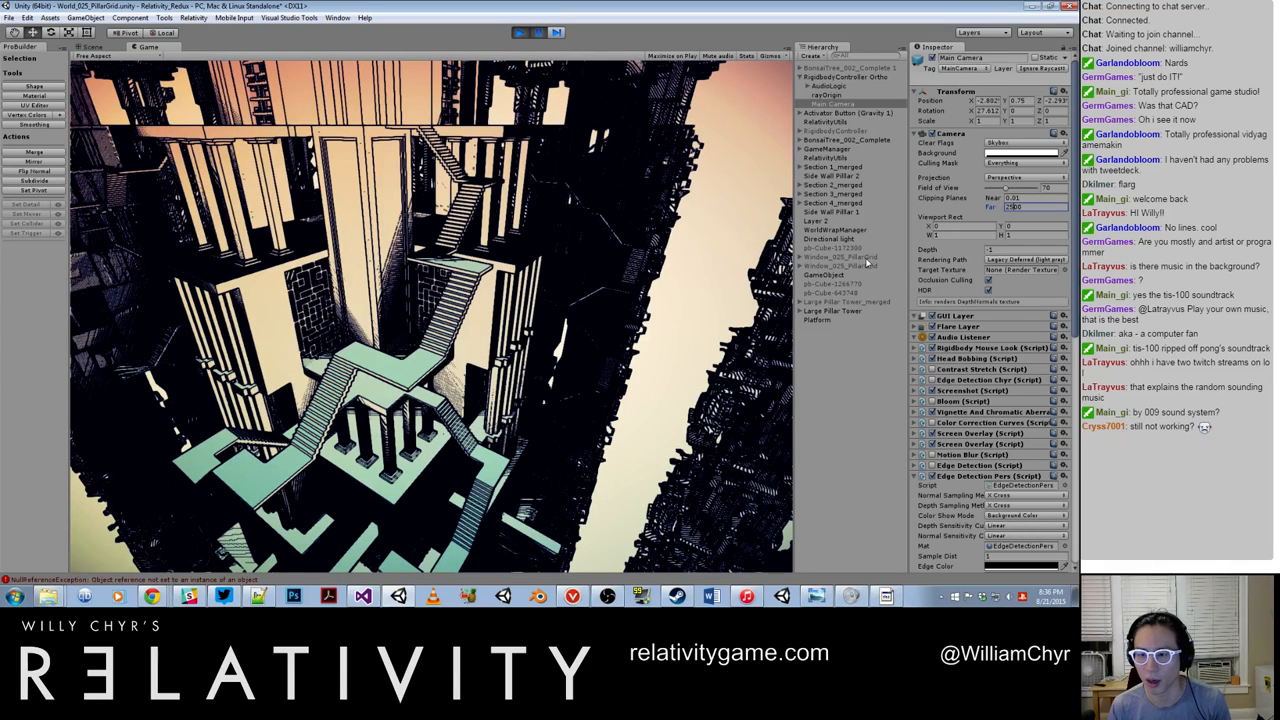
# Fly the noclip camera high above the central towers and teal stairways.
pyautogui.click(834, 228)
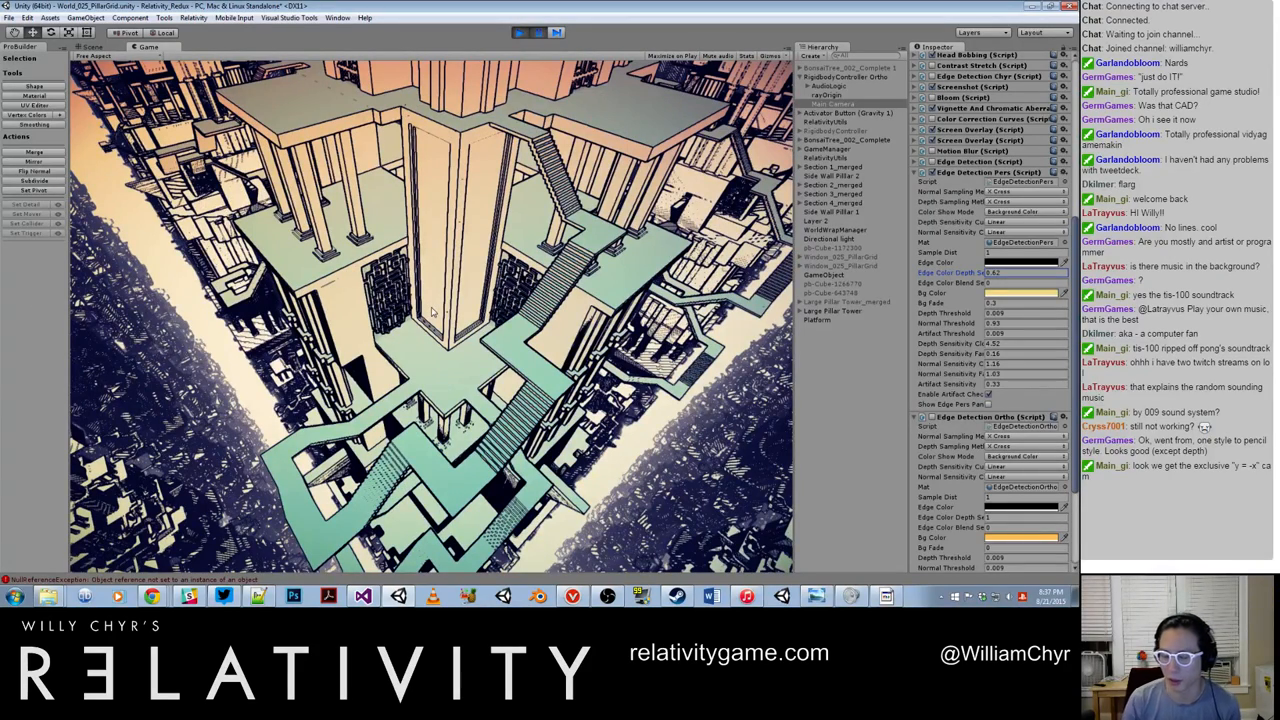
# Scroll to the Edge Detection components and reposition the view down between the tall towers.
pyautogui.scroll(-3)
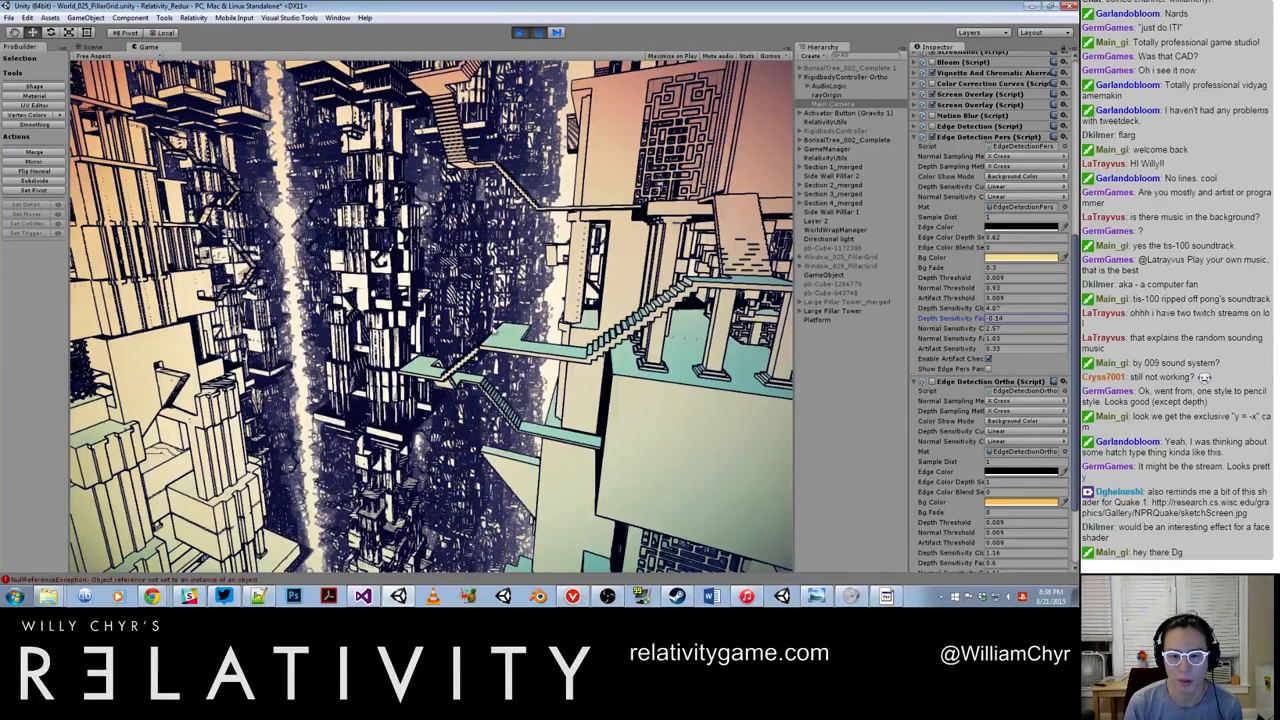
pyautogui.click(520, 32)
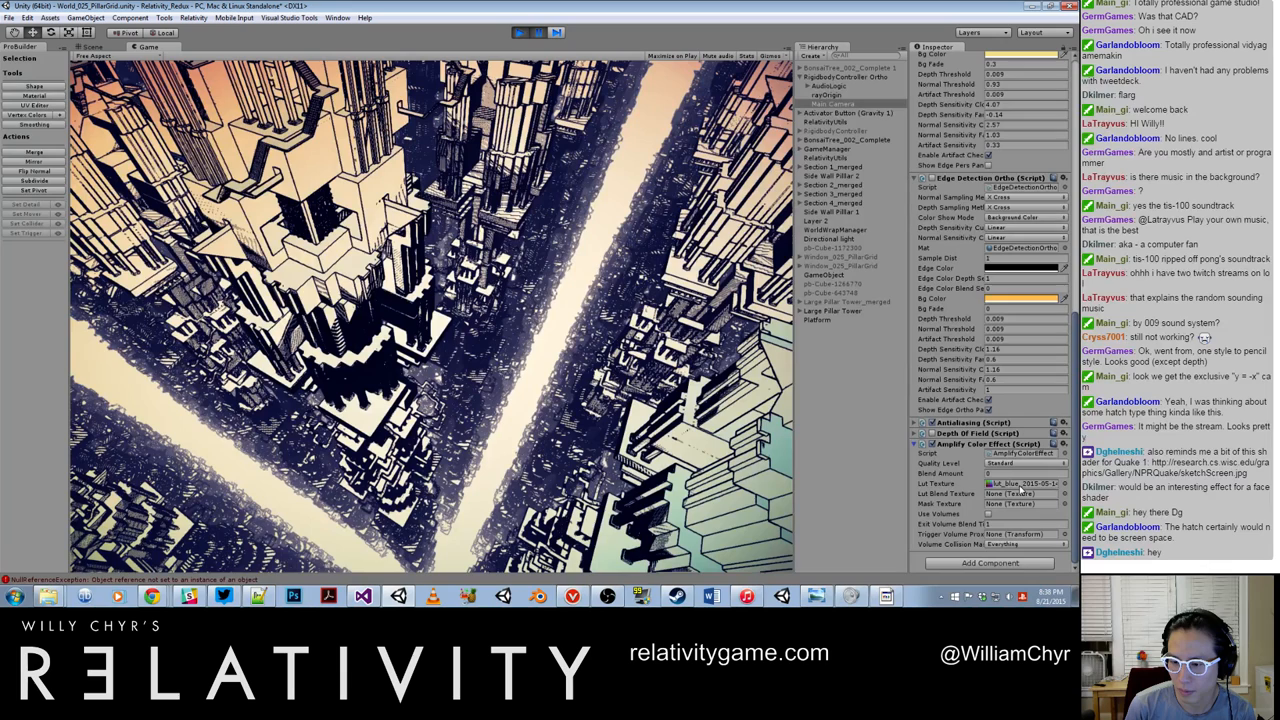
pyautogui.click(164, 16)
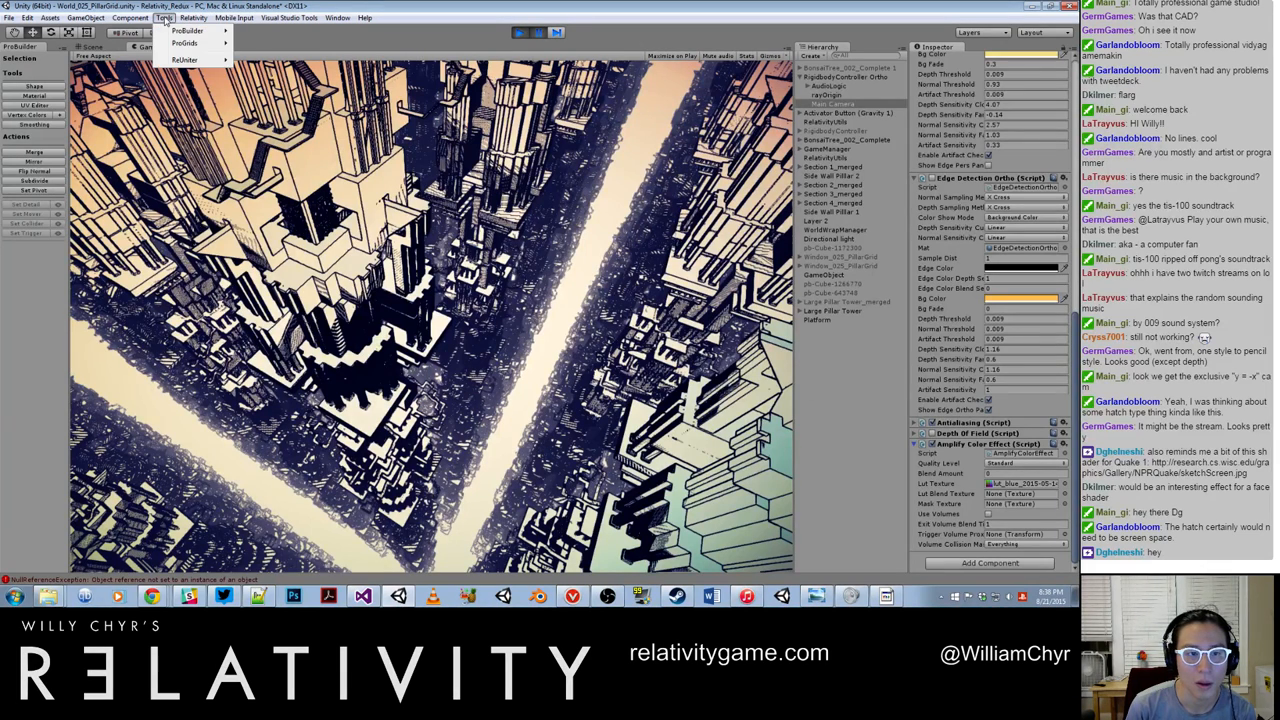
pyautogui.click(288, 16)
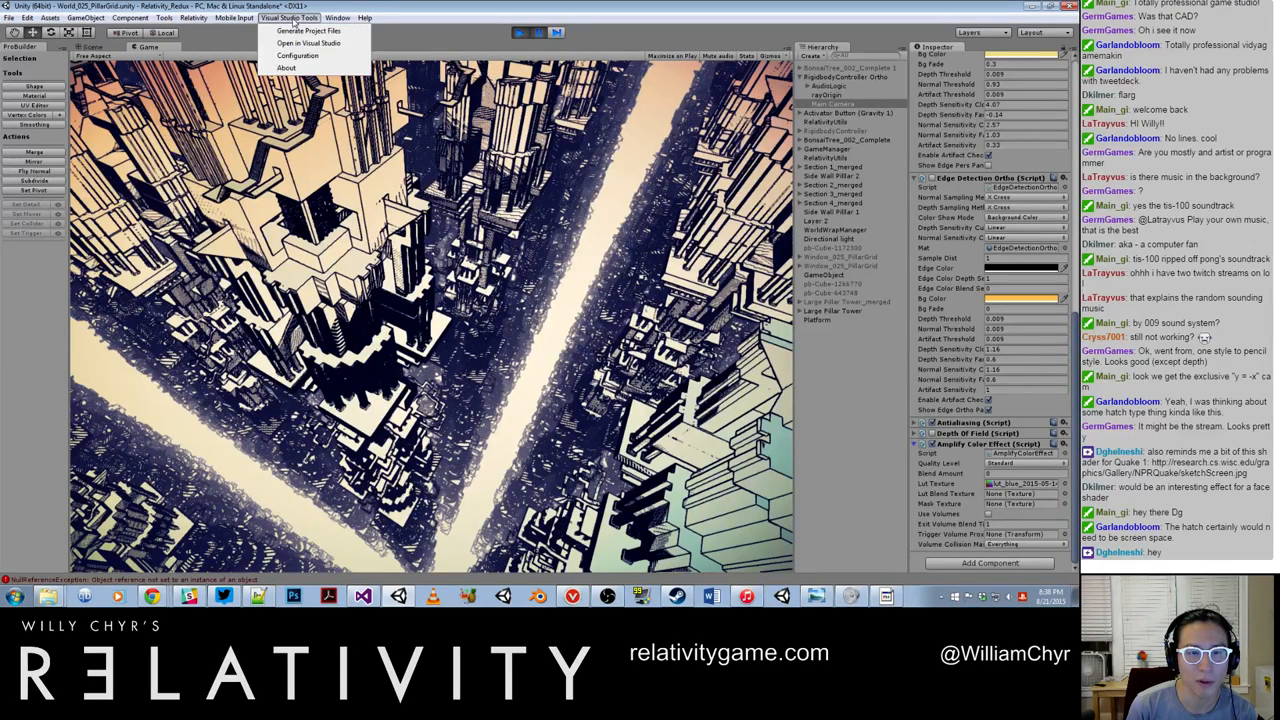
pyautogui.click(364, 16)
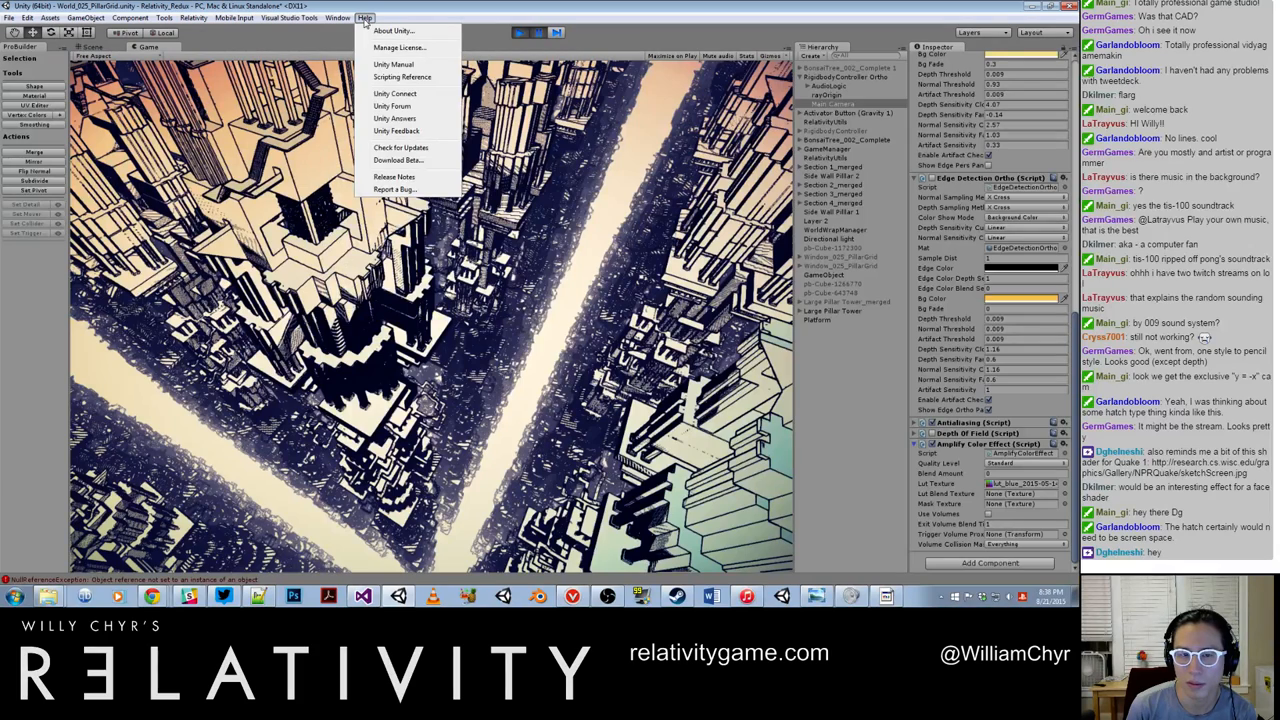
pyautogui.click(236, 18)
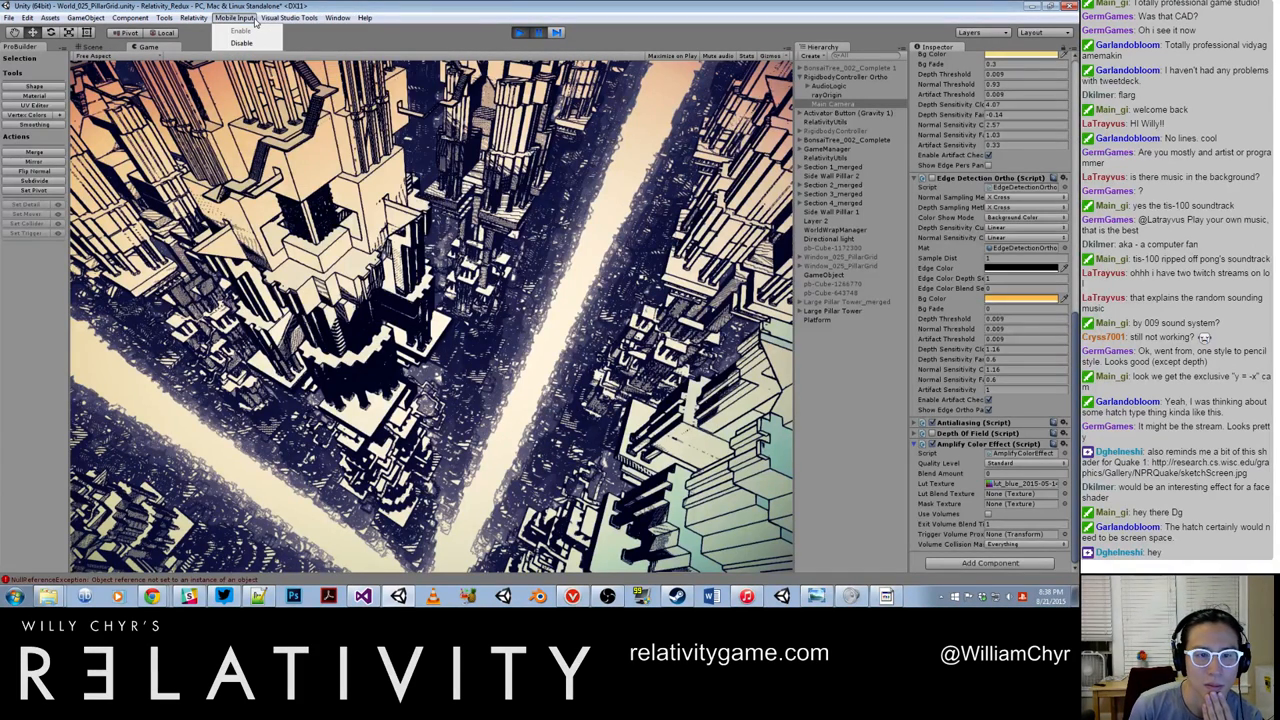
pyautogui.click(192, 18)
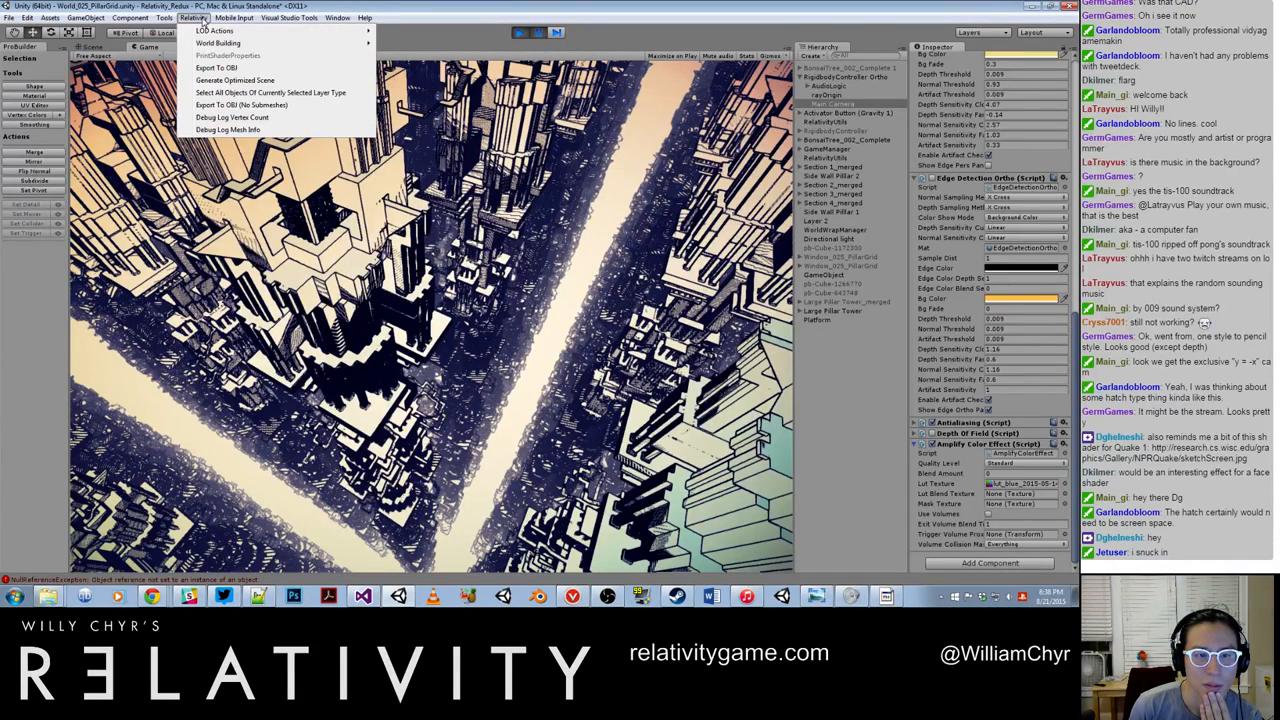
pyautogui.click(8, 16)
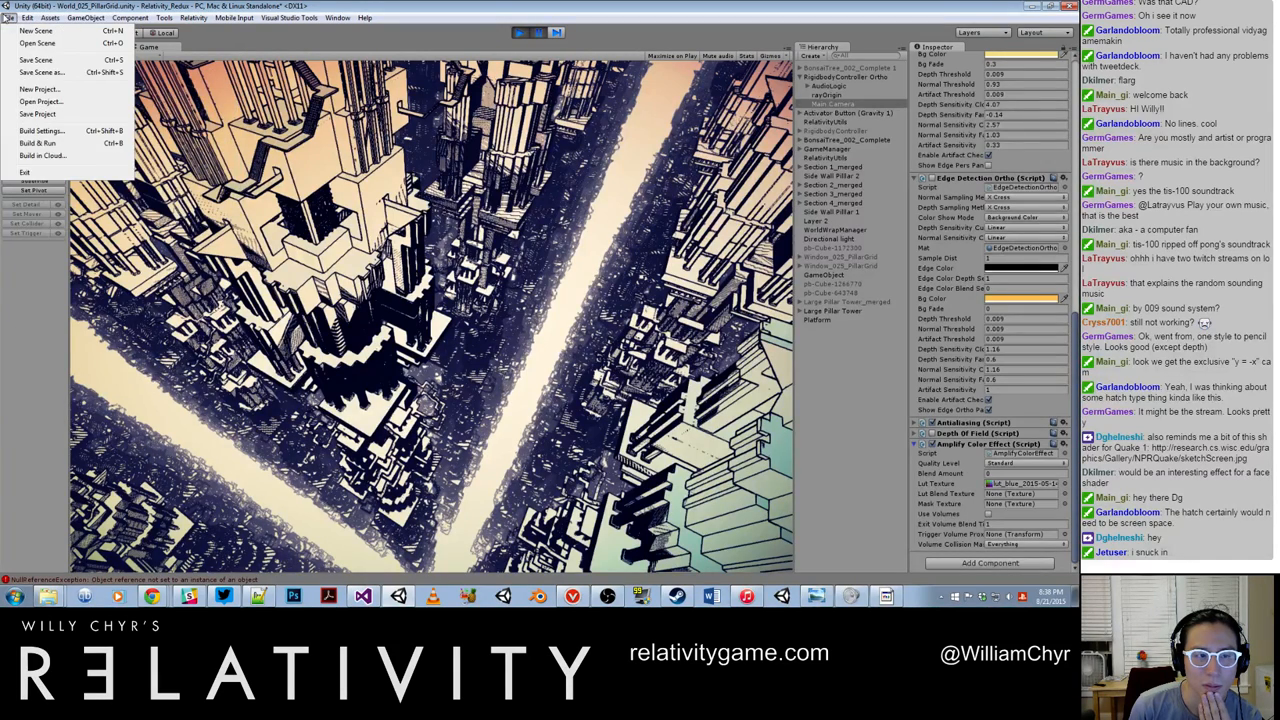
pyautogui.click(84, 18)
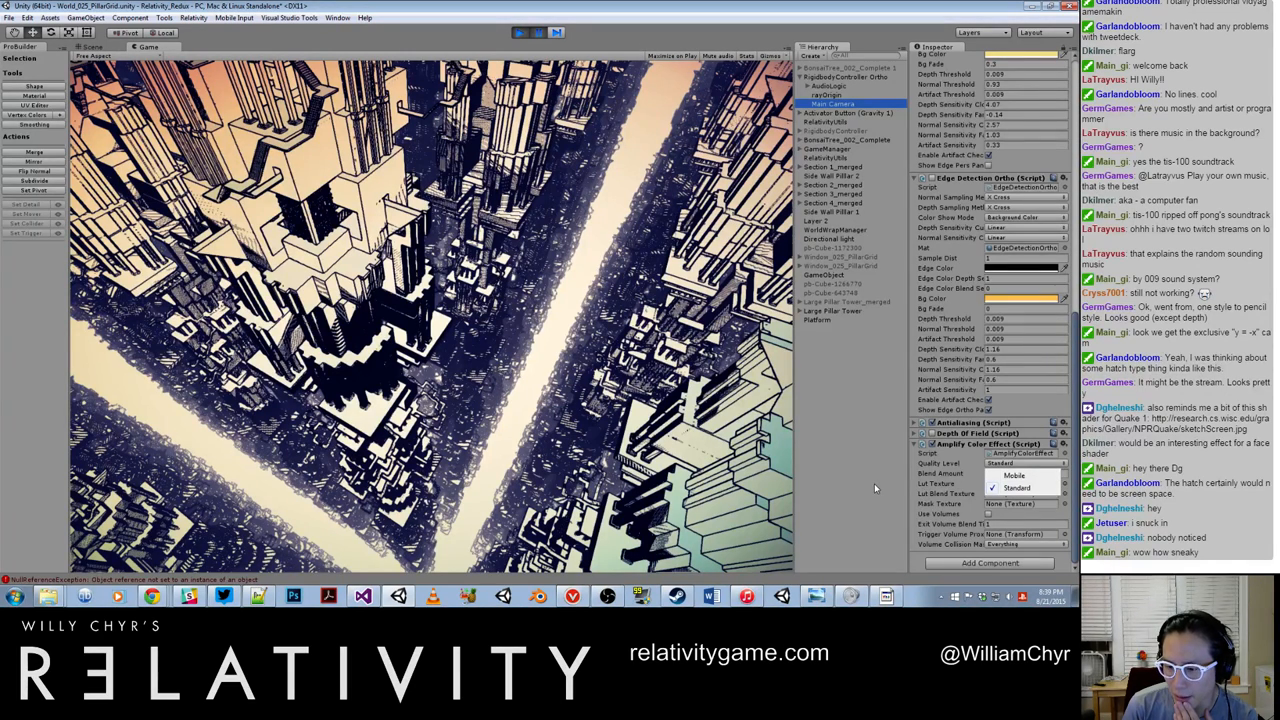
pyautogui.click(336, 16)
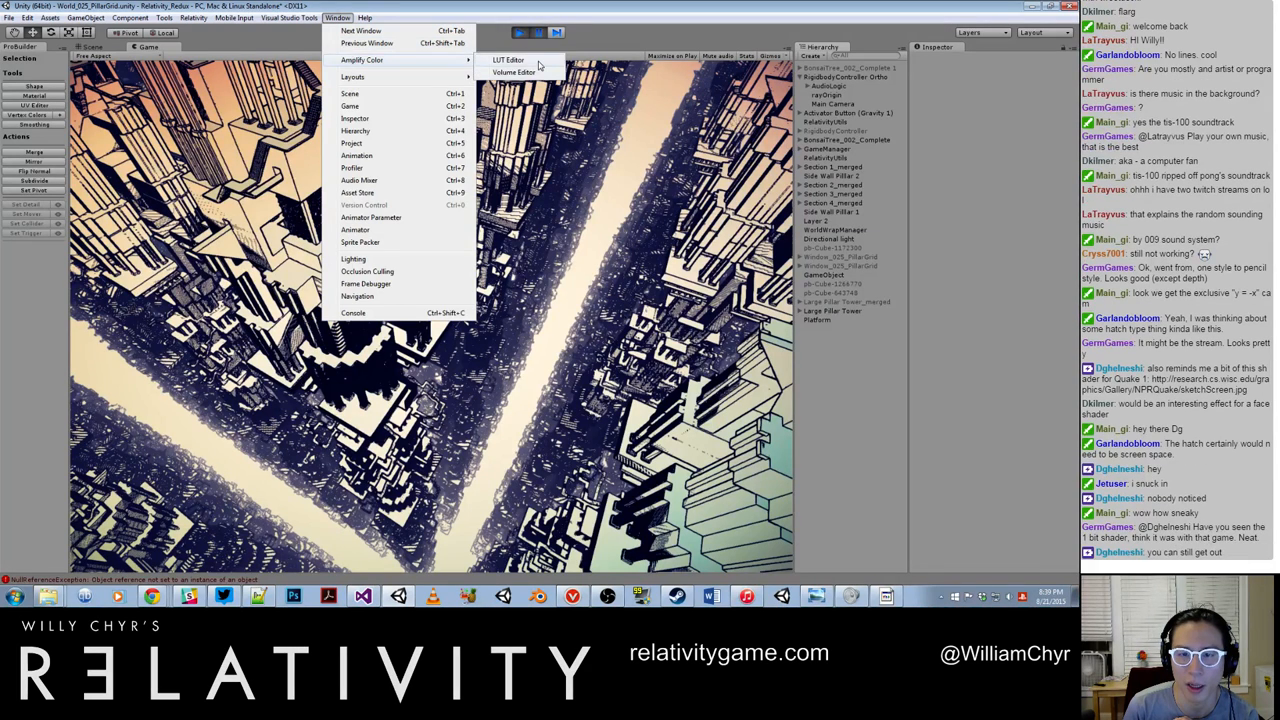
# Open the Amplify Color LUT Editor from the Window menu.
pyautogui.click(508, 60)
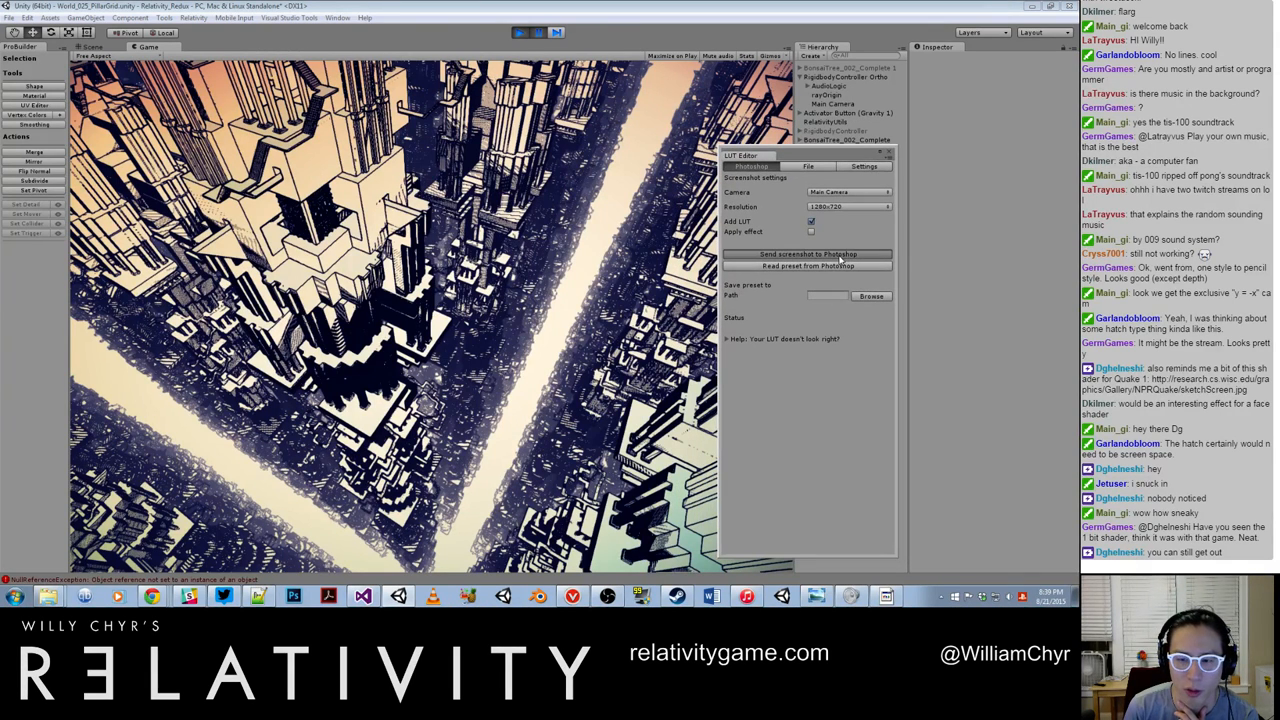
# Send a Game view screenshot to Photoshop and expand 'Help: Your LUT doesn't look right!'.
pyautogui.click(808, 252)
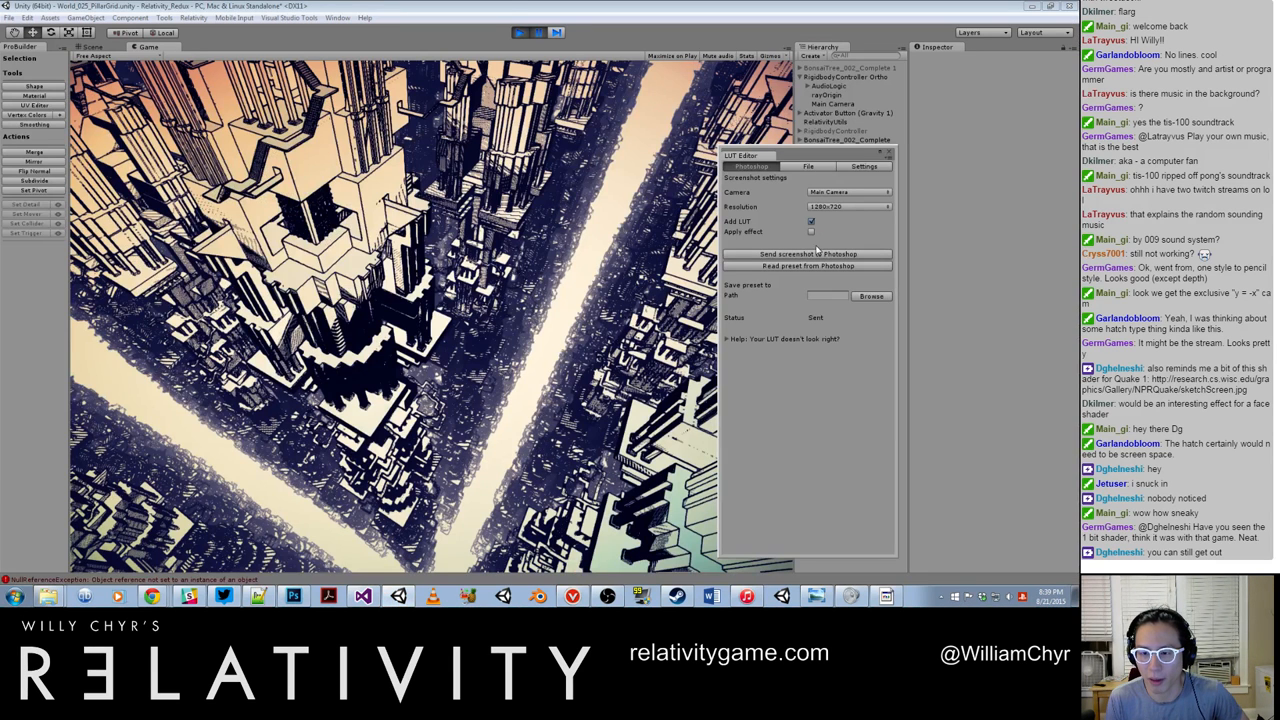
pyautogui.click(808, 252)
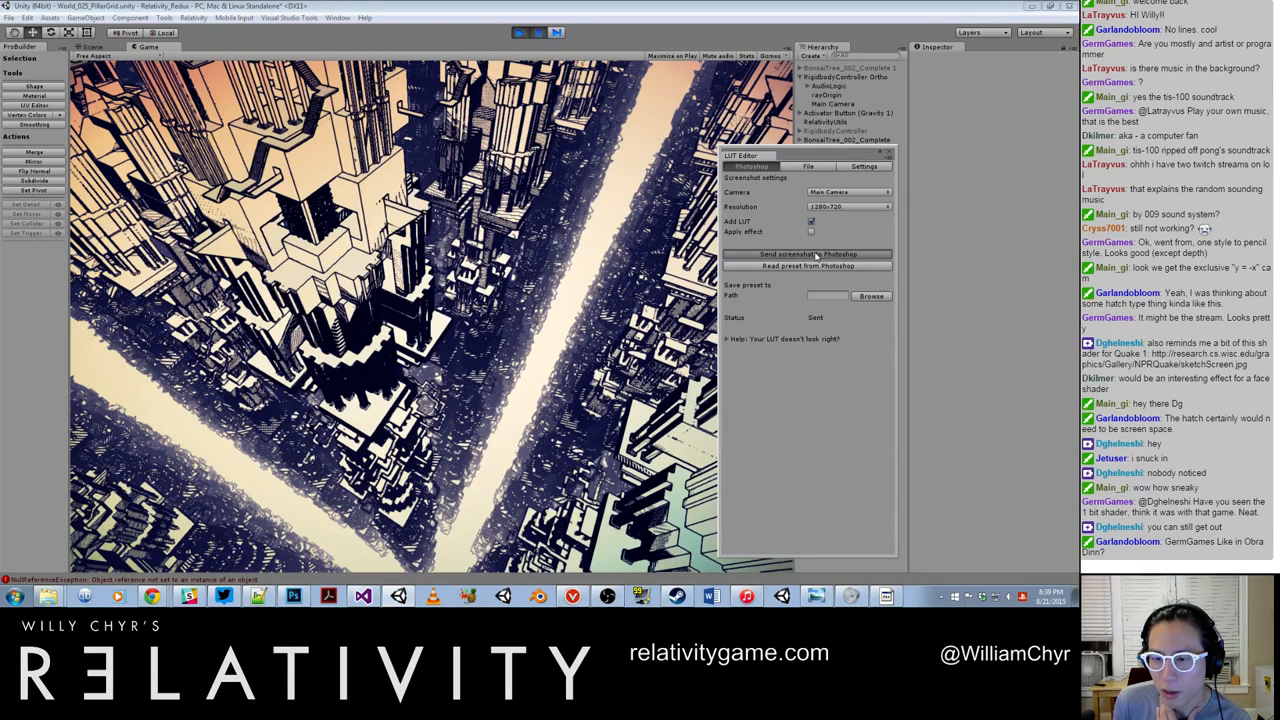
pyautogui.click(806, 252)
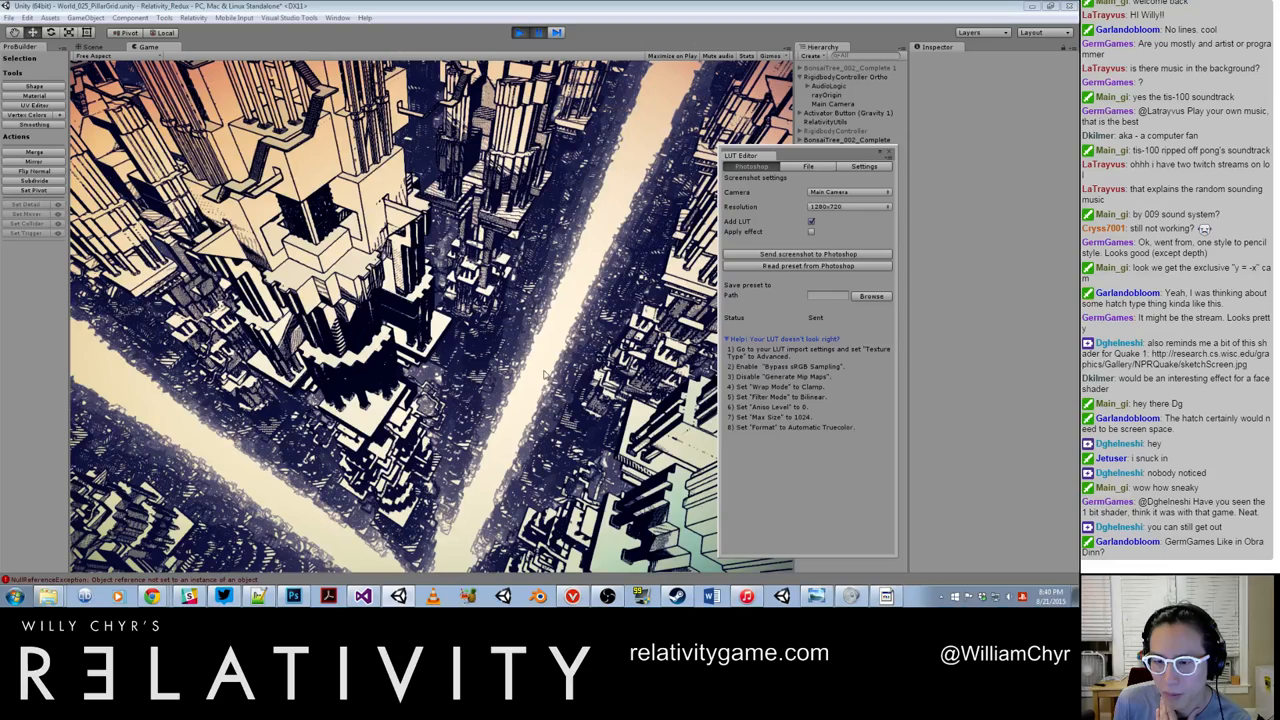
# Check the empty Photoshop window briefly and return to Unity.
pyautogui.click(292, 596)
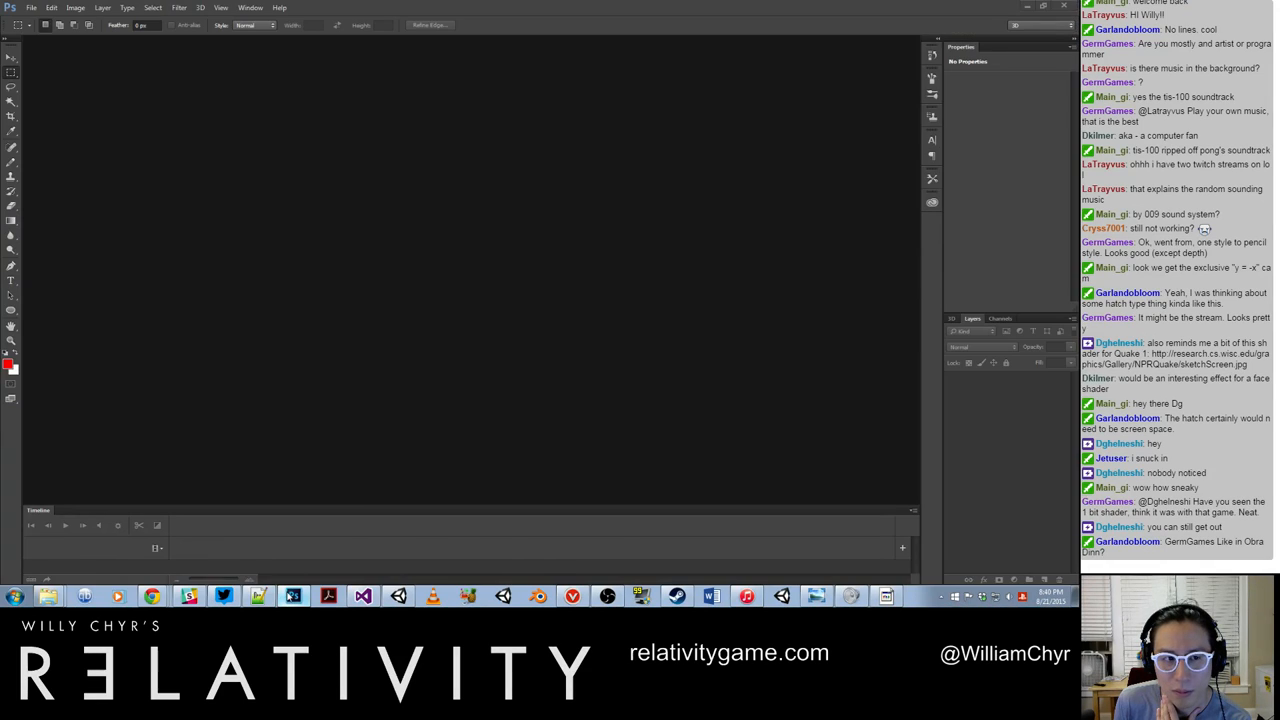
pyautogui.click(292, 596)
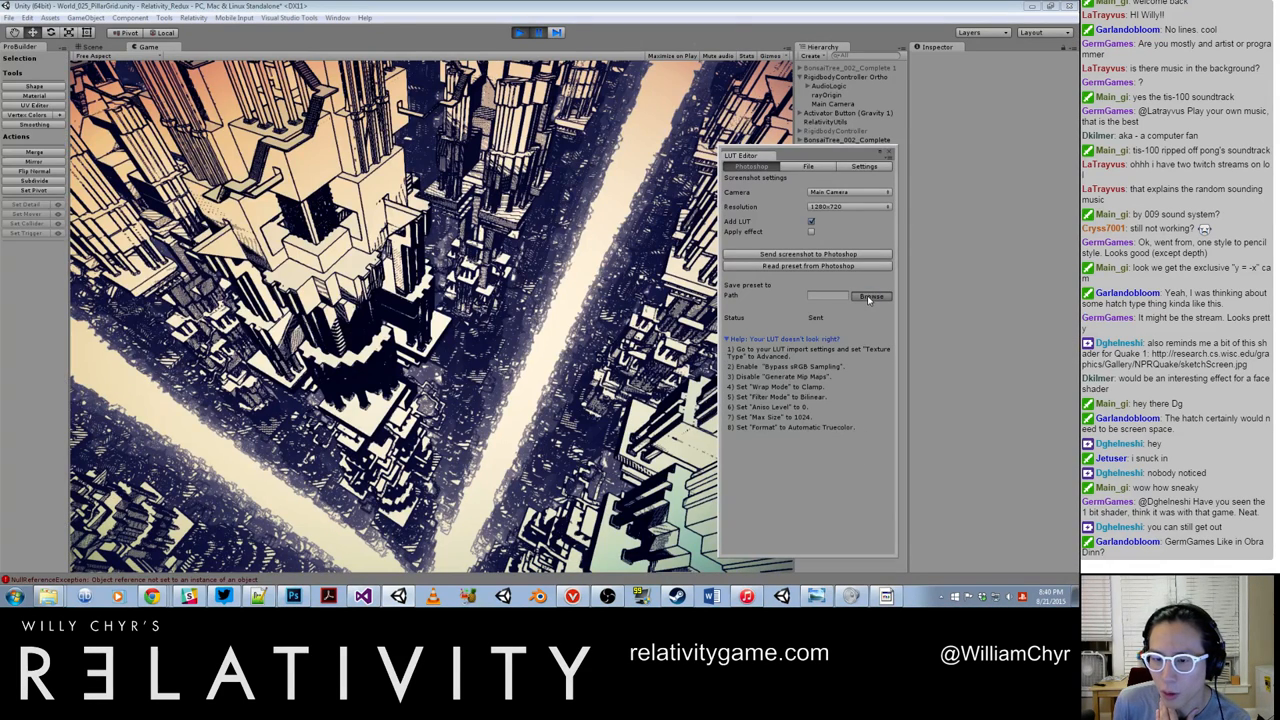
# Start saving the LUT image as PNG and browse into the Relativity_Redux Assets folder.
pyautogui.click(872, 296)
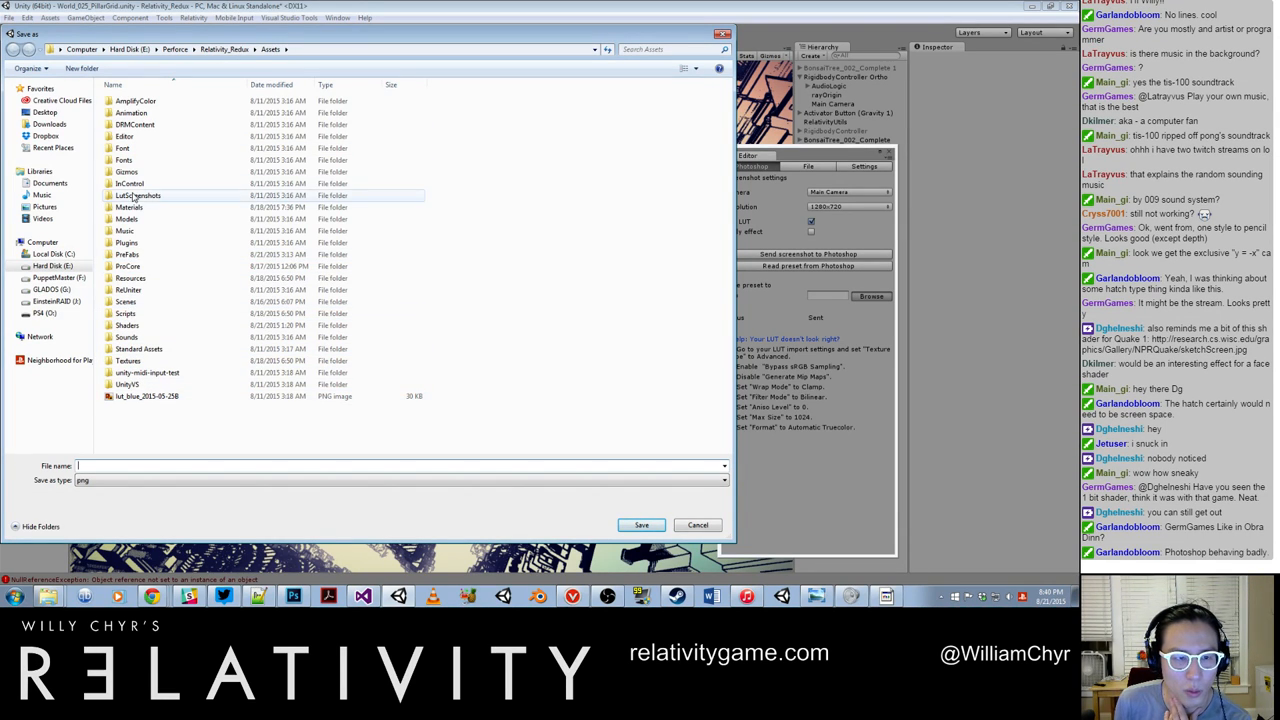
pyautogui.doubleClick(138, 196)
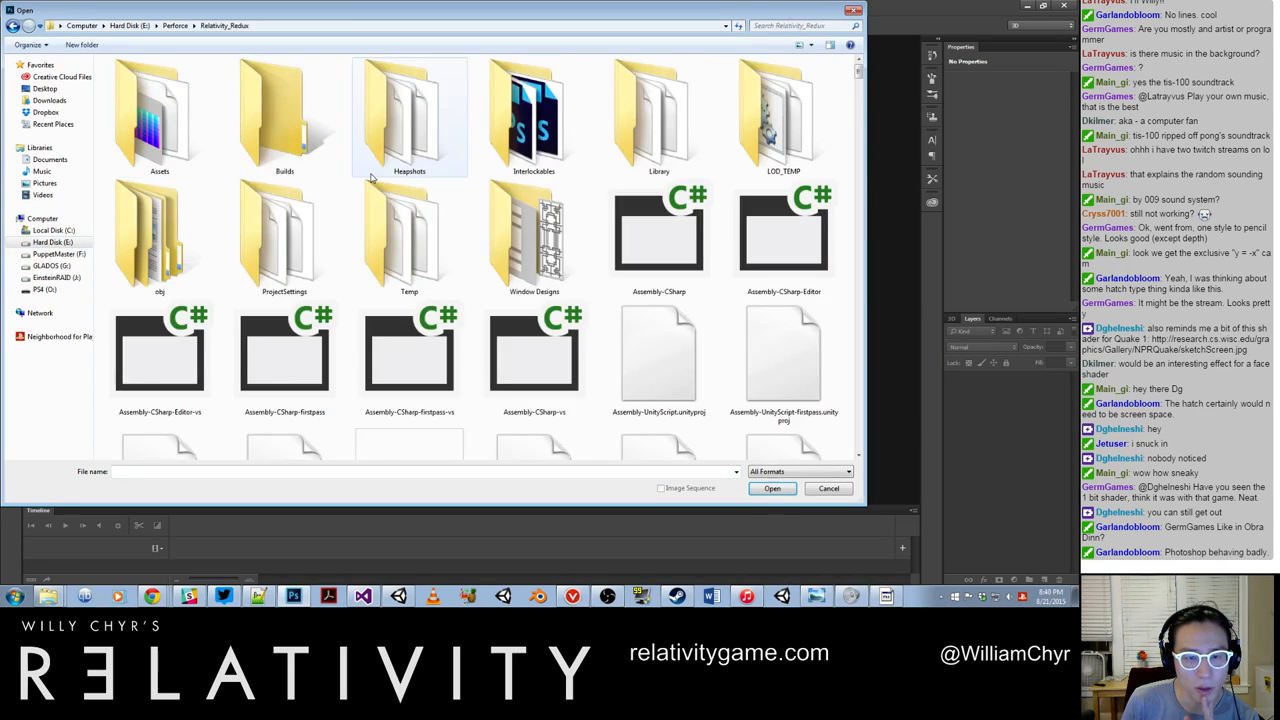
# Browse Photoshop's Open dialog into Assets > LutScreenshots listing the lut_blue PNG files.
pyautogui.click(284, 236)
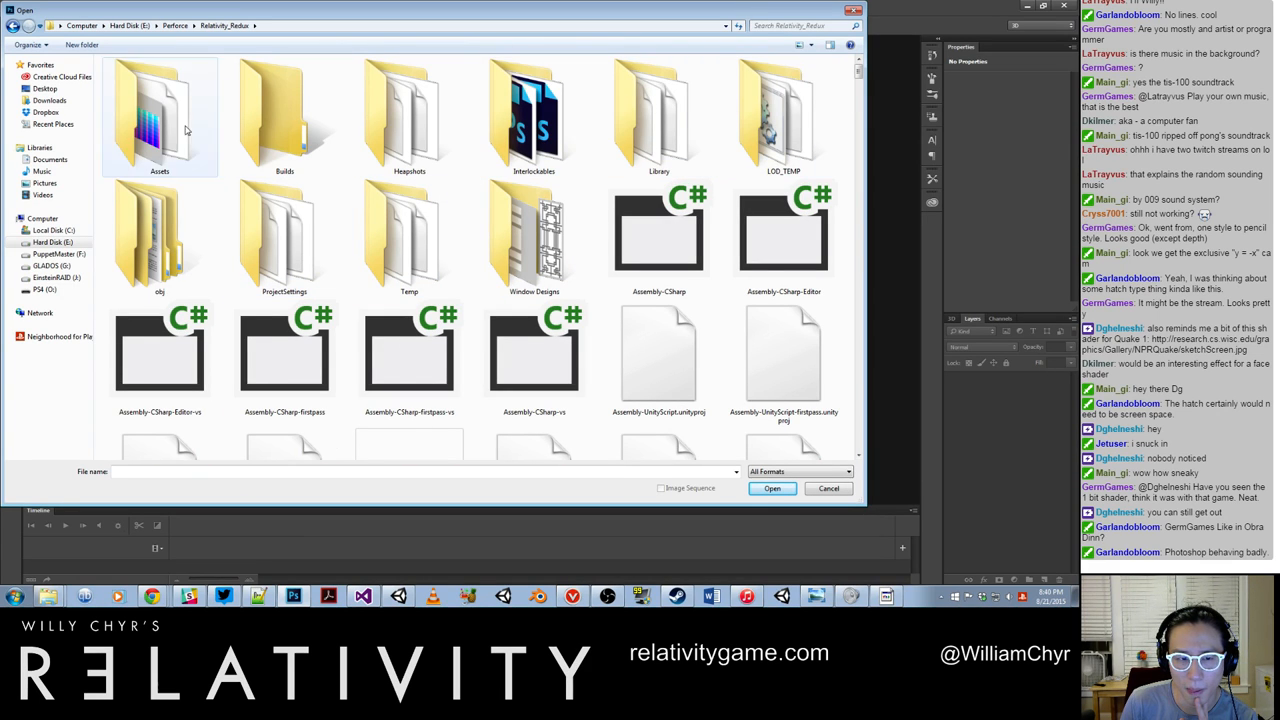
pyautogui.doubleClick(160, 114)
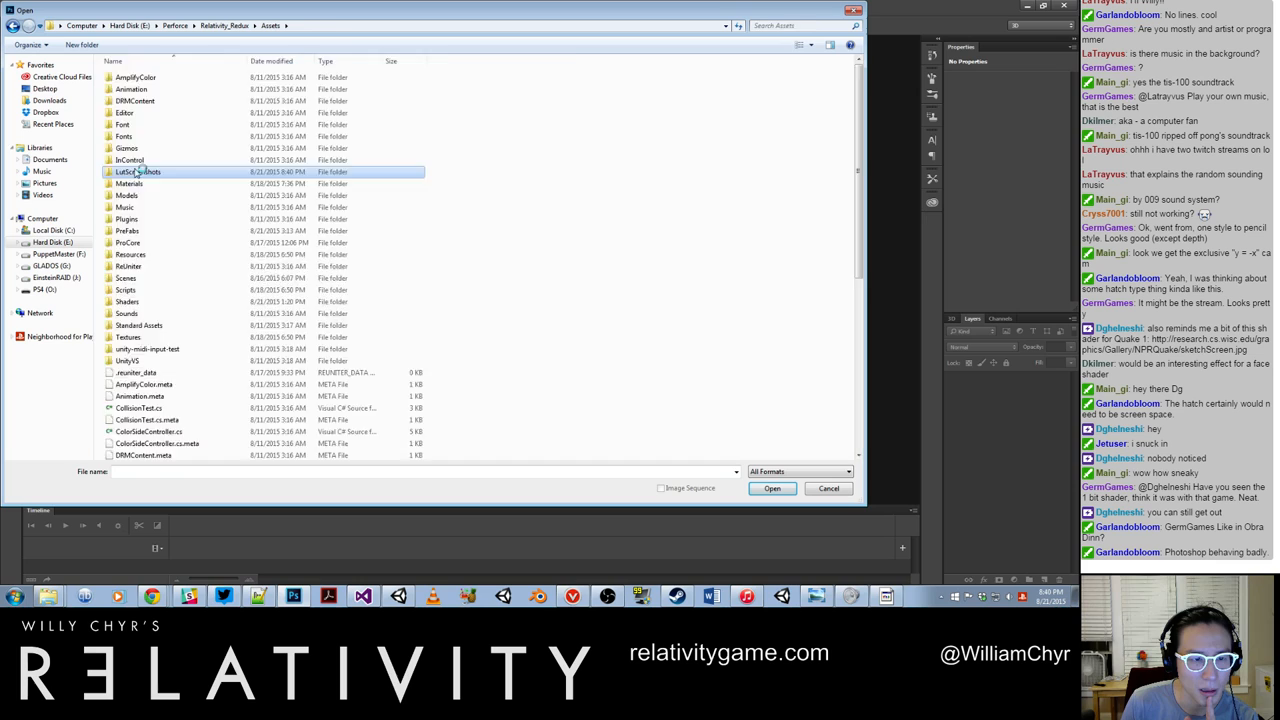
pyautogui.doubleClick(138, 172)
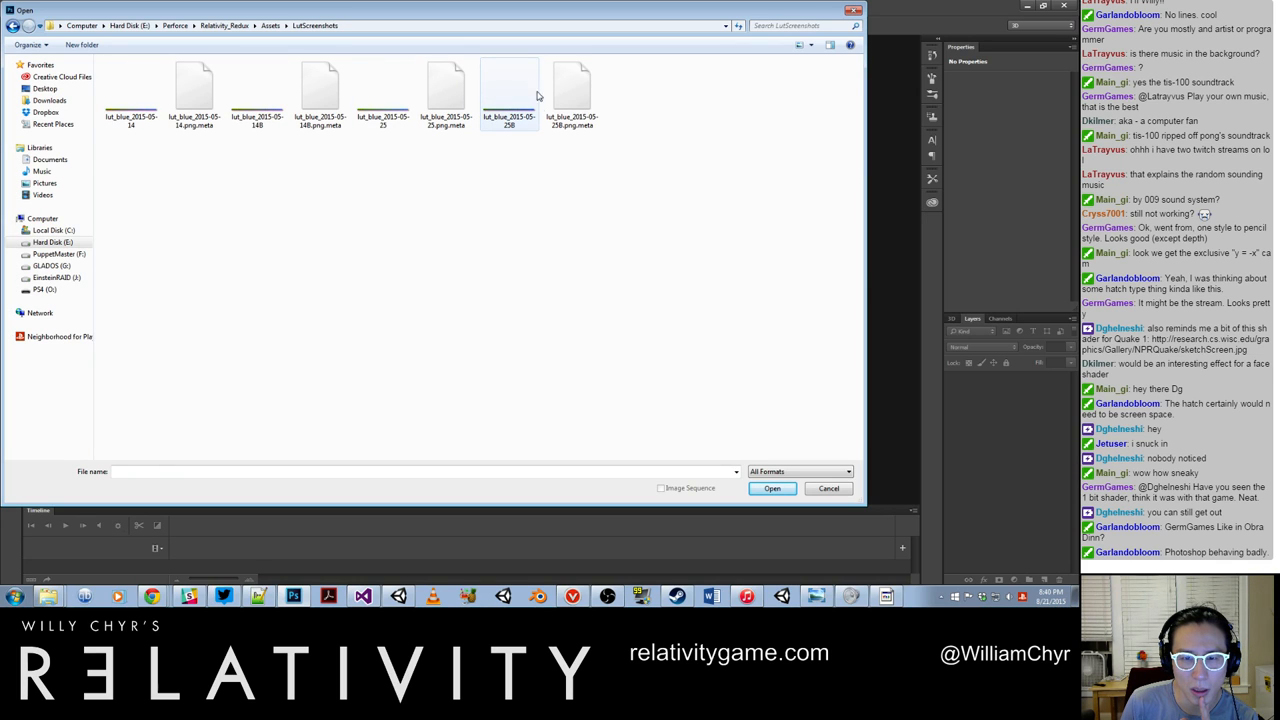
pyautogui.click(194, 96)
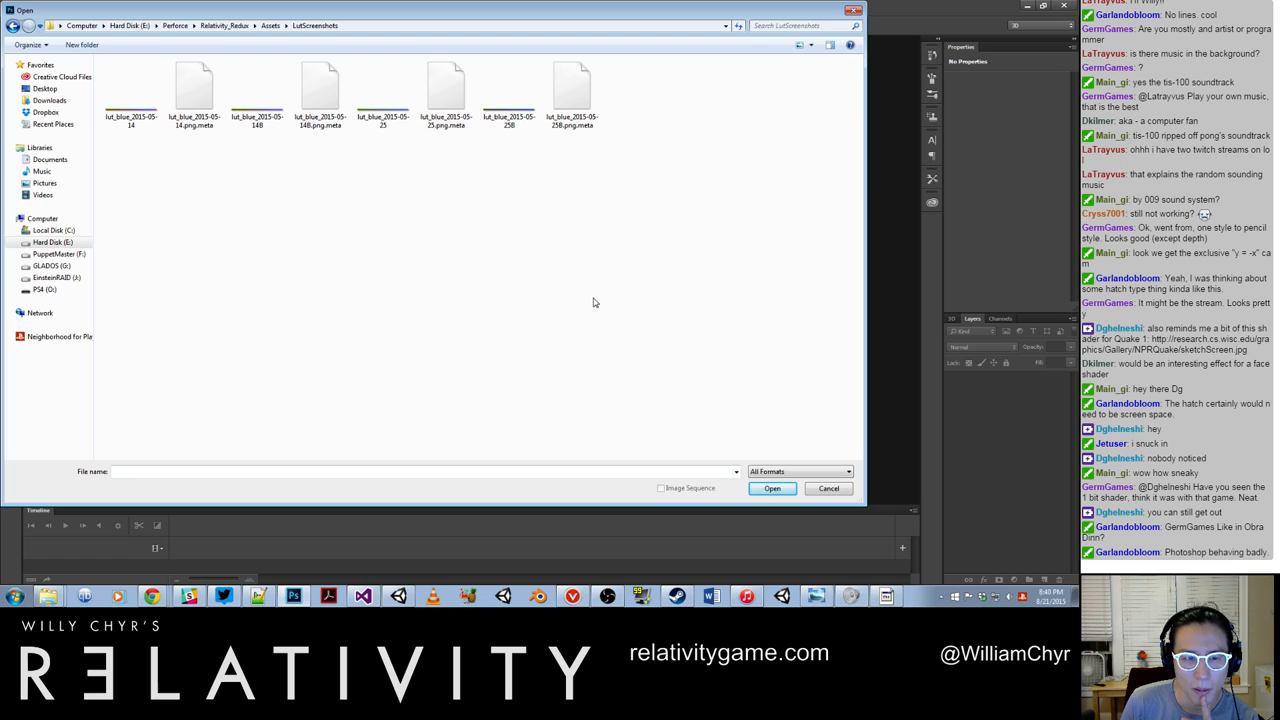
pyautogui.moveTo(808, 482)
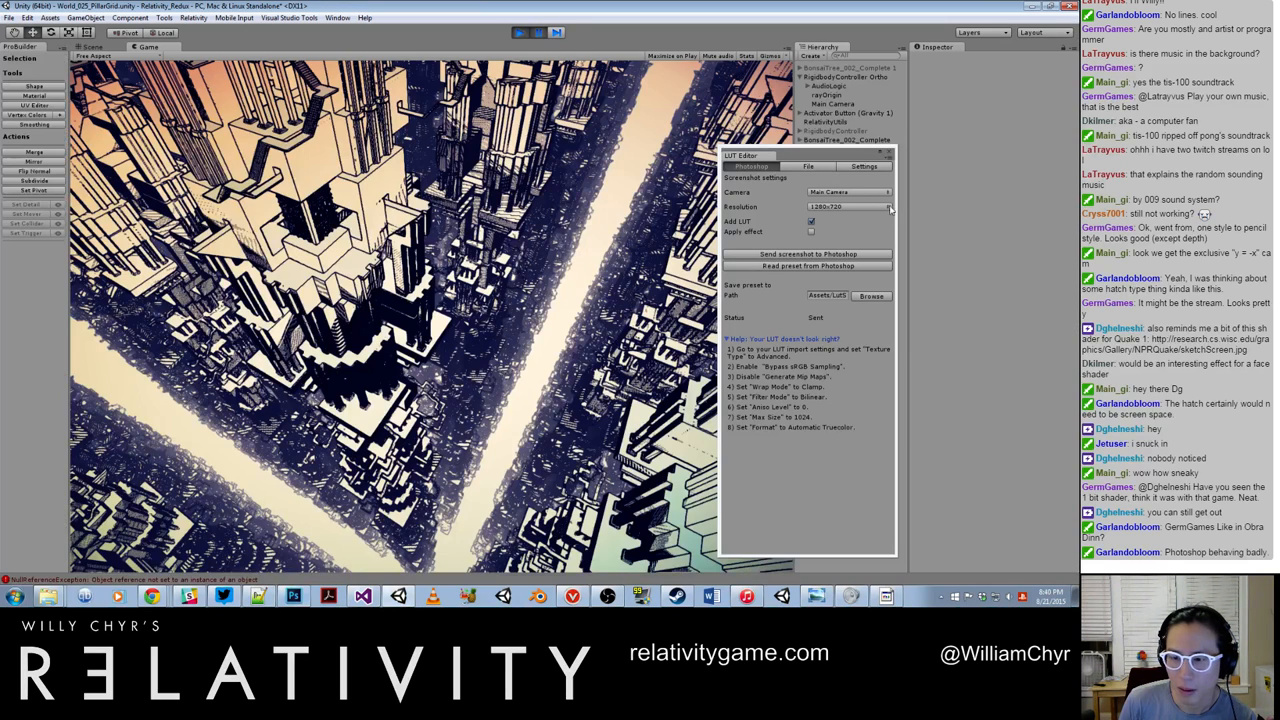
# Grab a screenshot of the current city view for Photoshop colour correction.
pyautogui.click(808, 252)
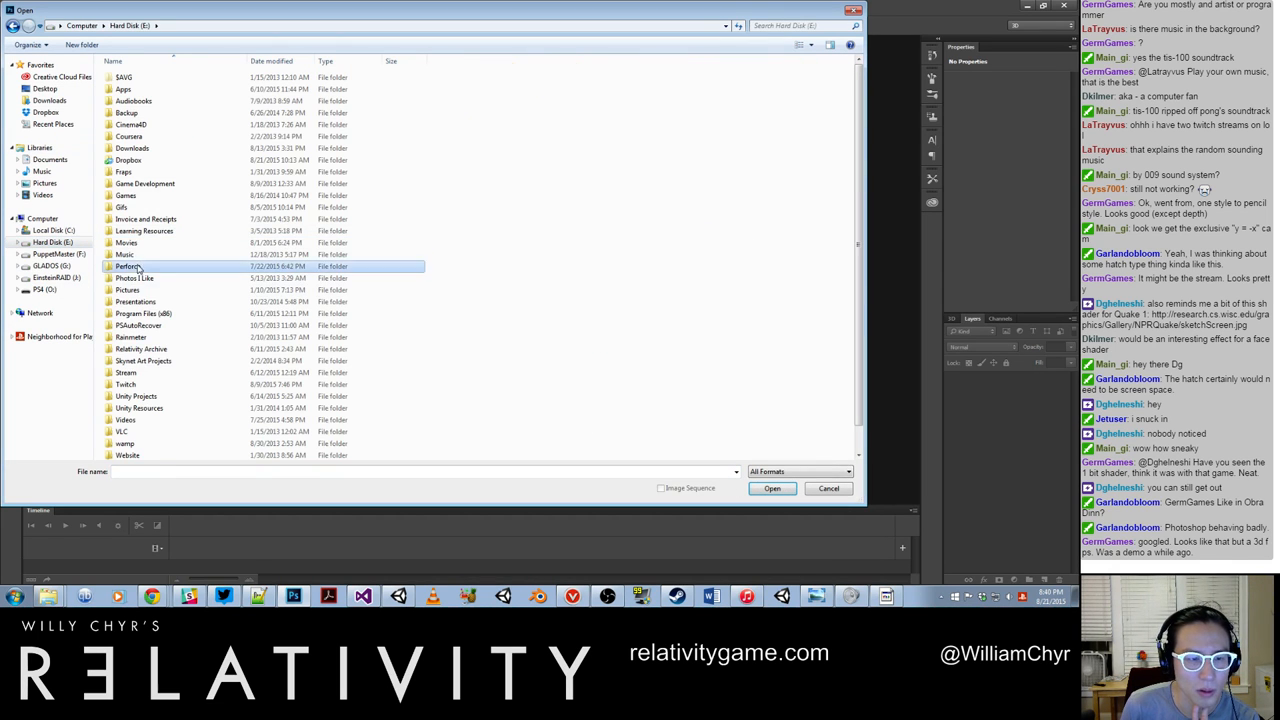
# Browse through Reflector into Assets/LutScreenshots, then cancel the Open dialog and return to Unity.
pyautogui.doubleClick(130, 266)
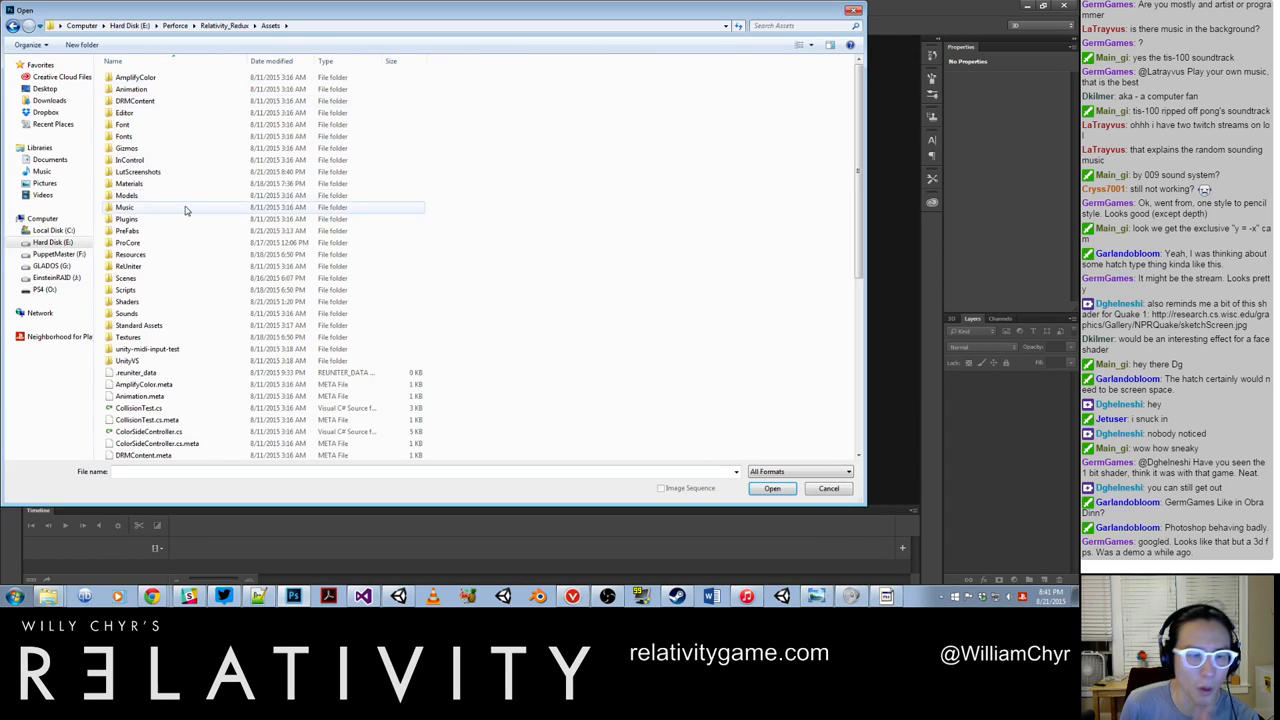
pyautogui.doubleClick(136, 172)
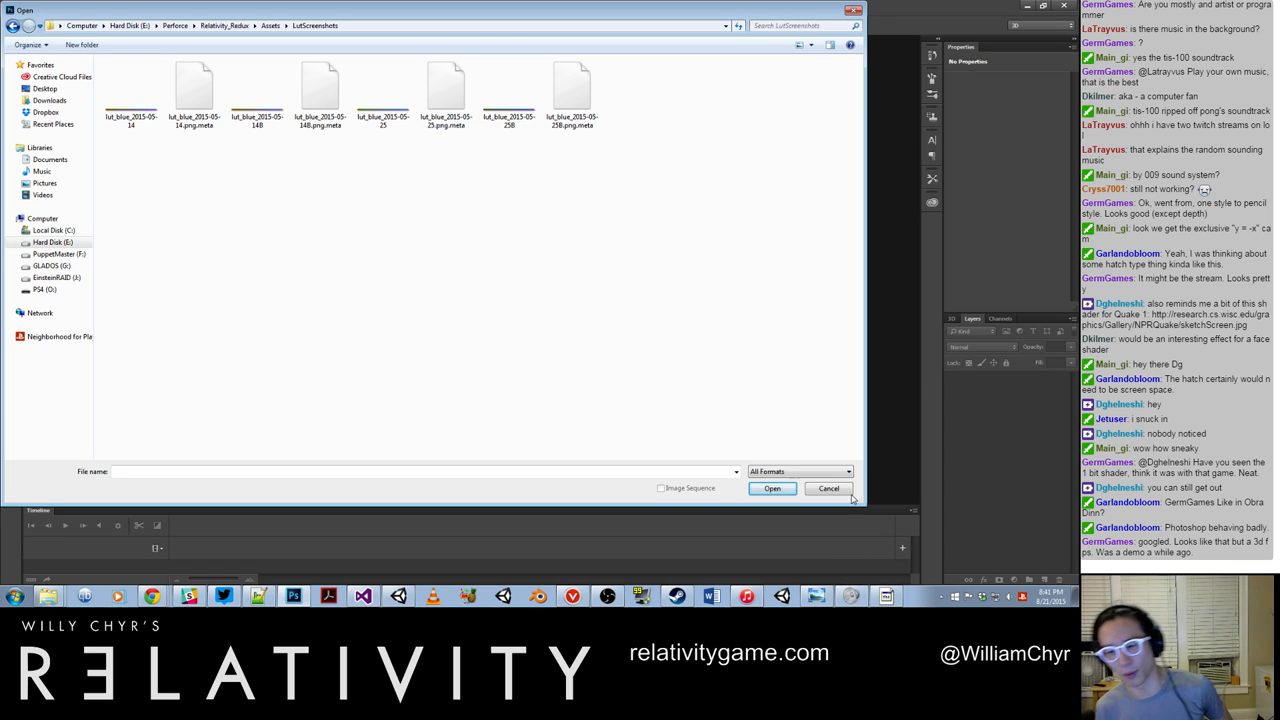
pyautogui.click(828, 488)
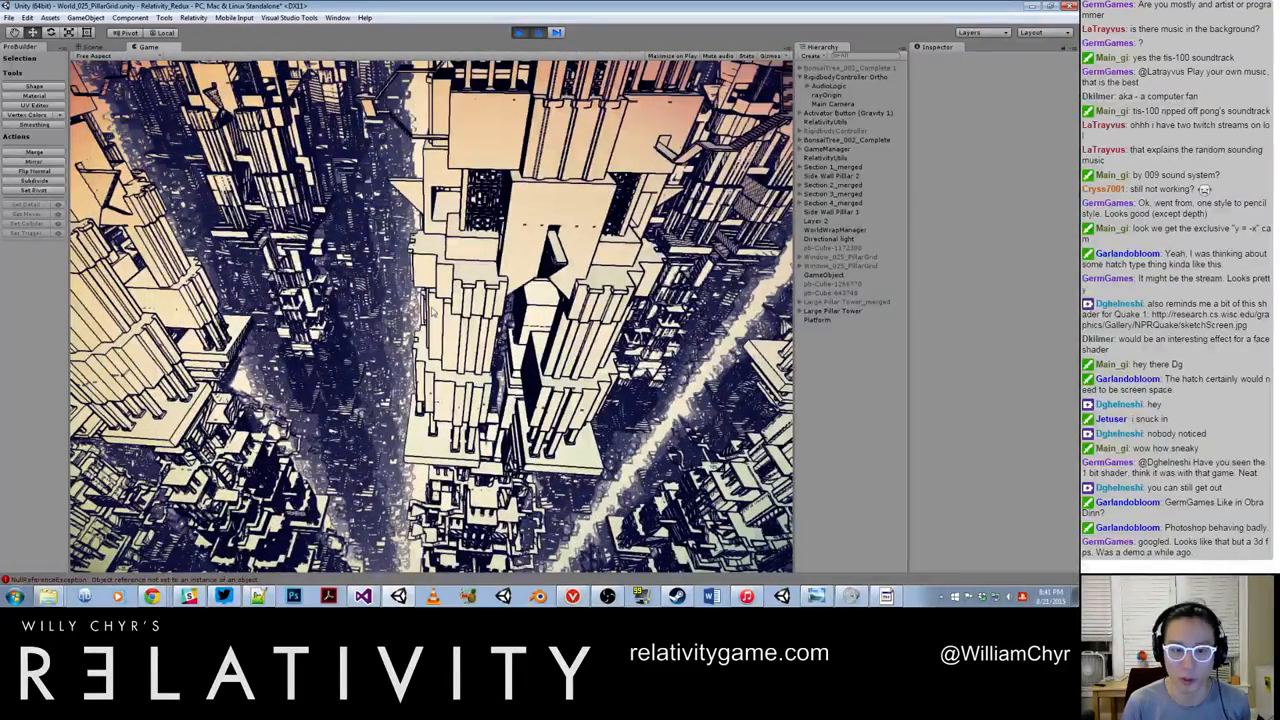
# Select Main Camera and switch its Projection to Orthographic for flat repeating tower columns.
pyautogui.click(832, 104)
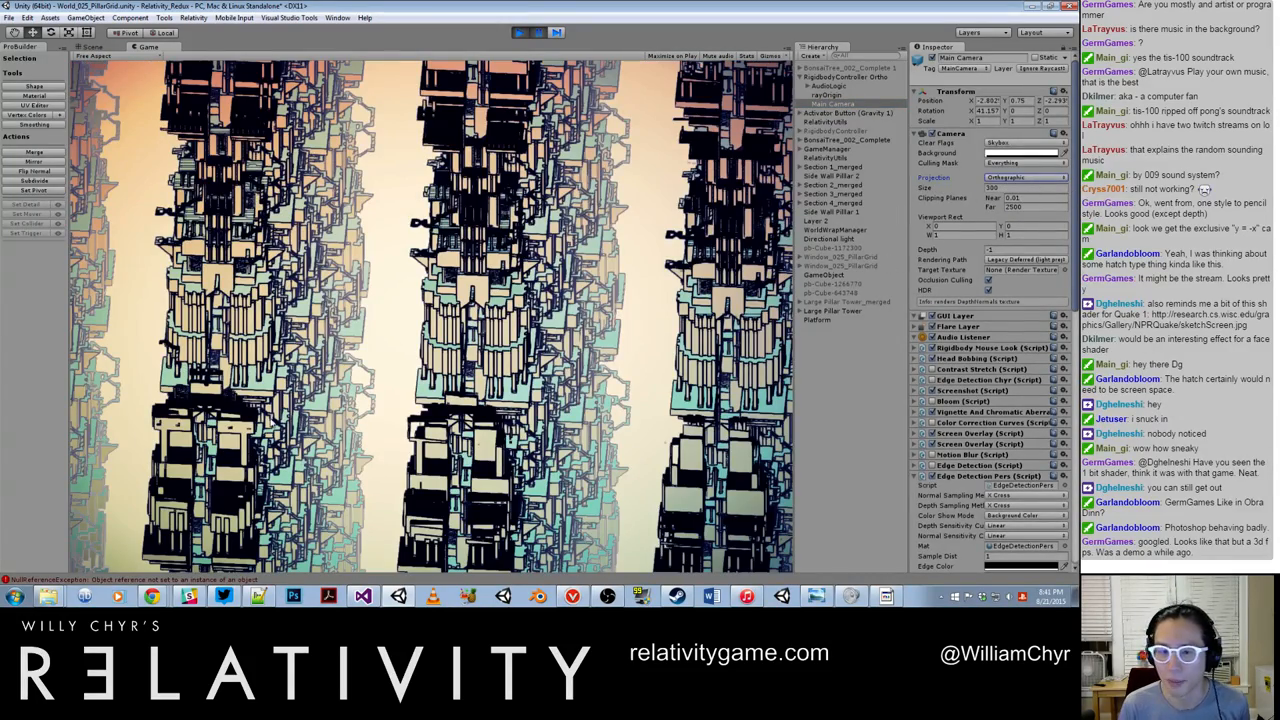
pyautogui.click(520, 32)
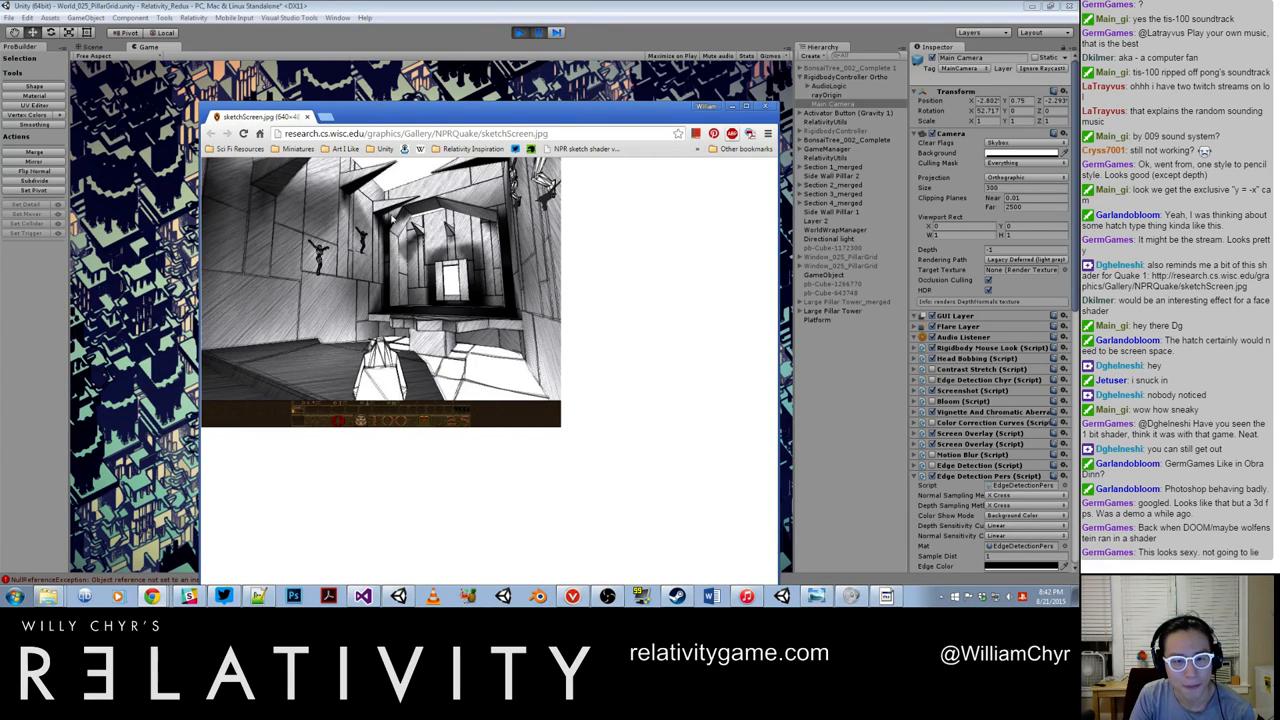
pyautogui.moveTo(344, 332)
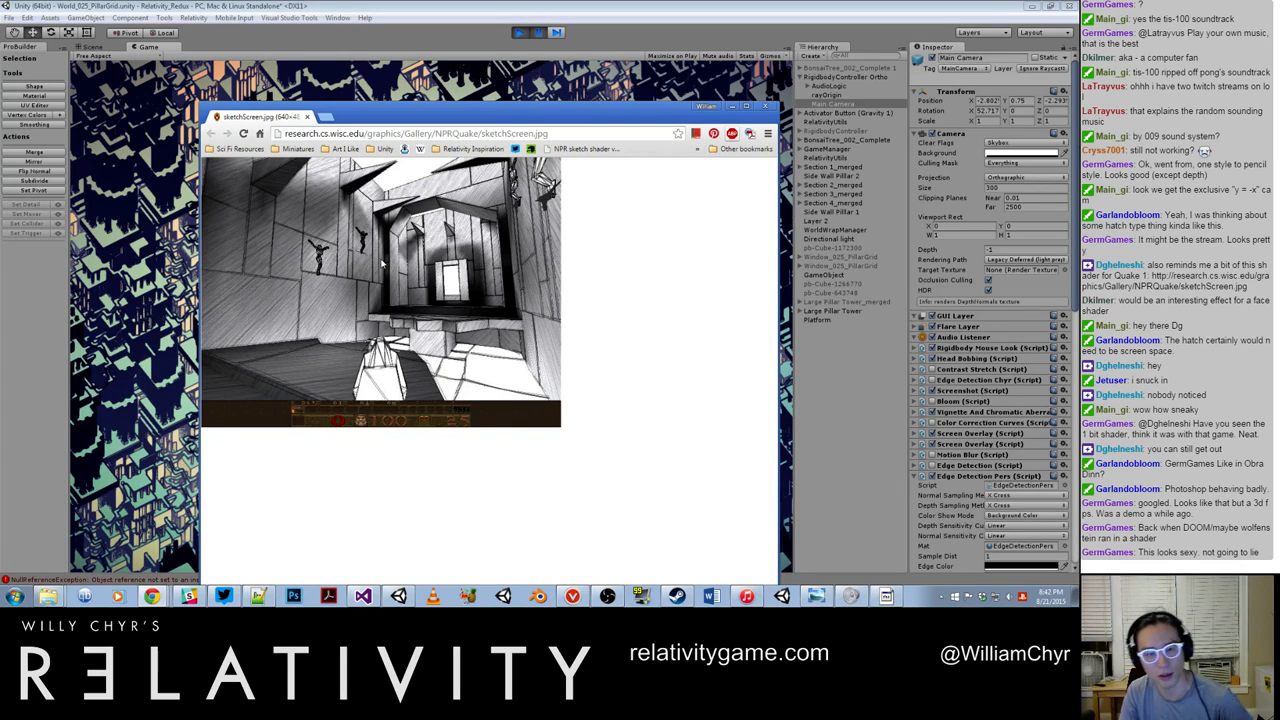
pyautogui.moveTo(576, 308)
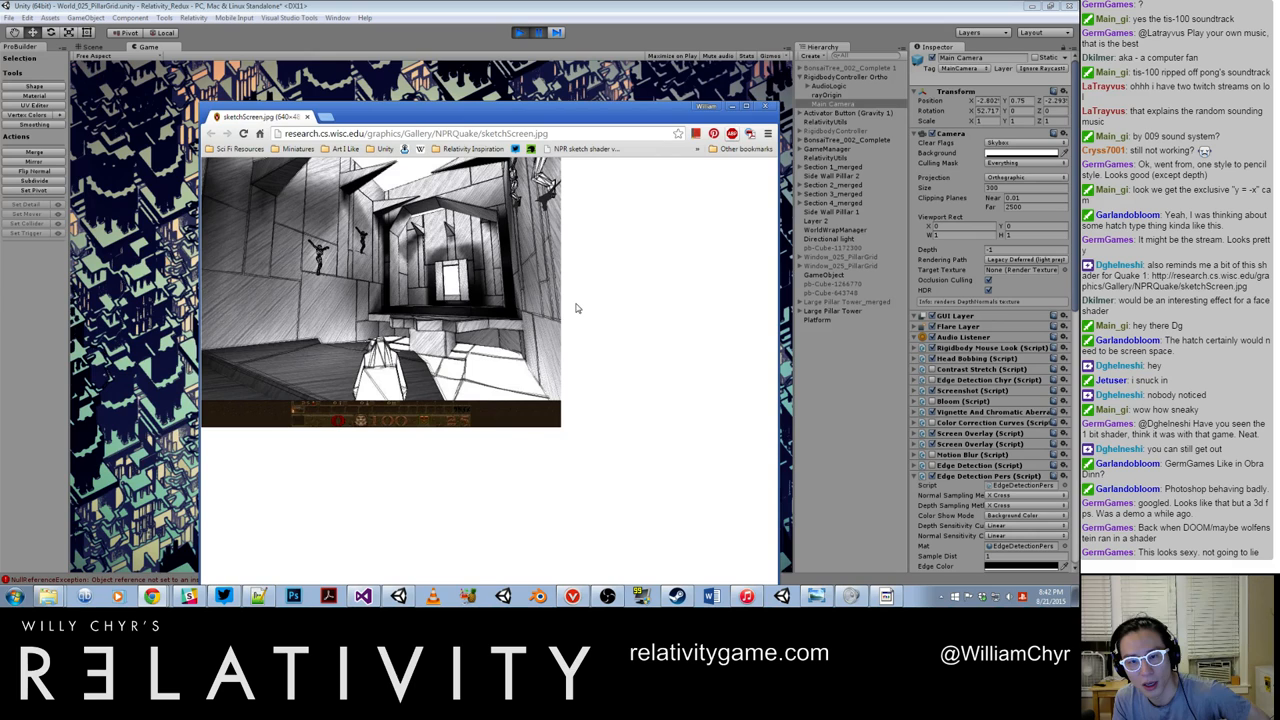
pyautogui.moveTo(332, 278)
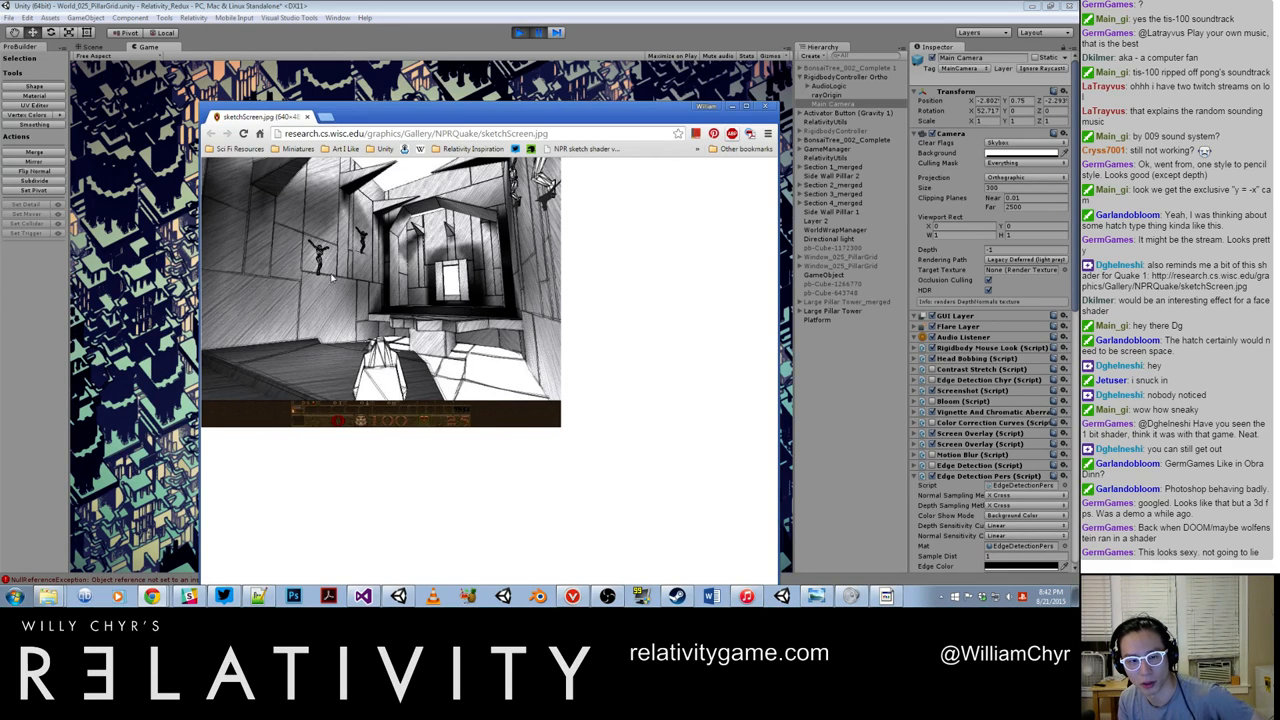
pyautogui.moveTo(264, 344)
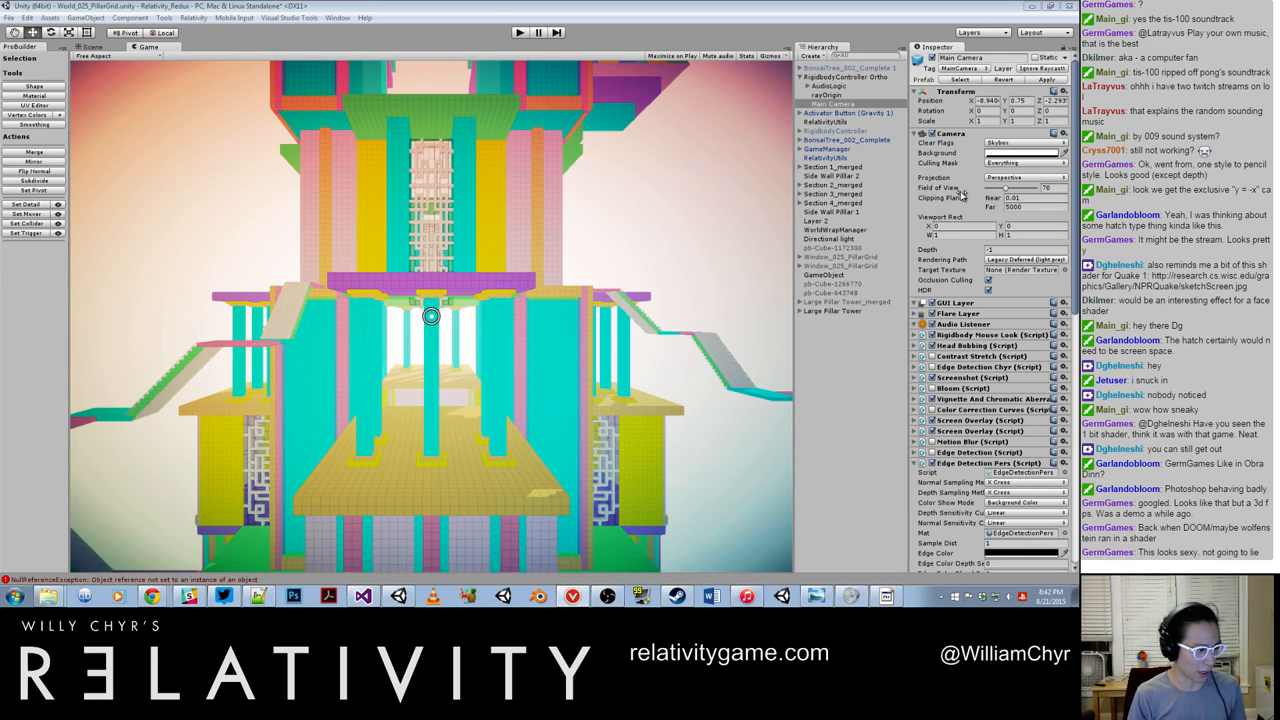
pyautogui.moveTo(492, 194)
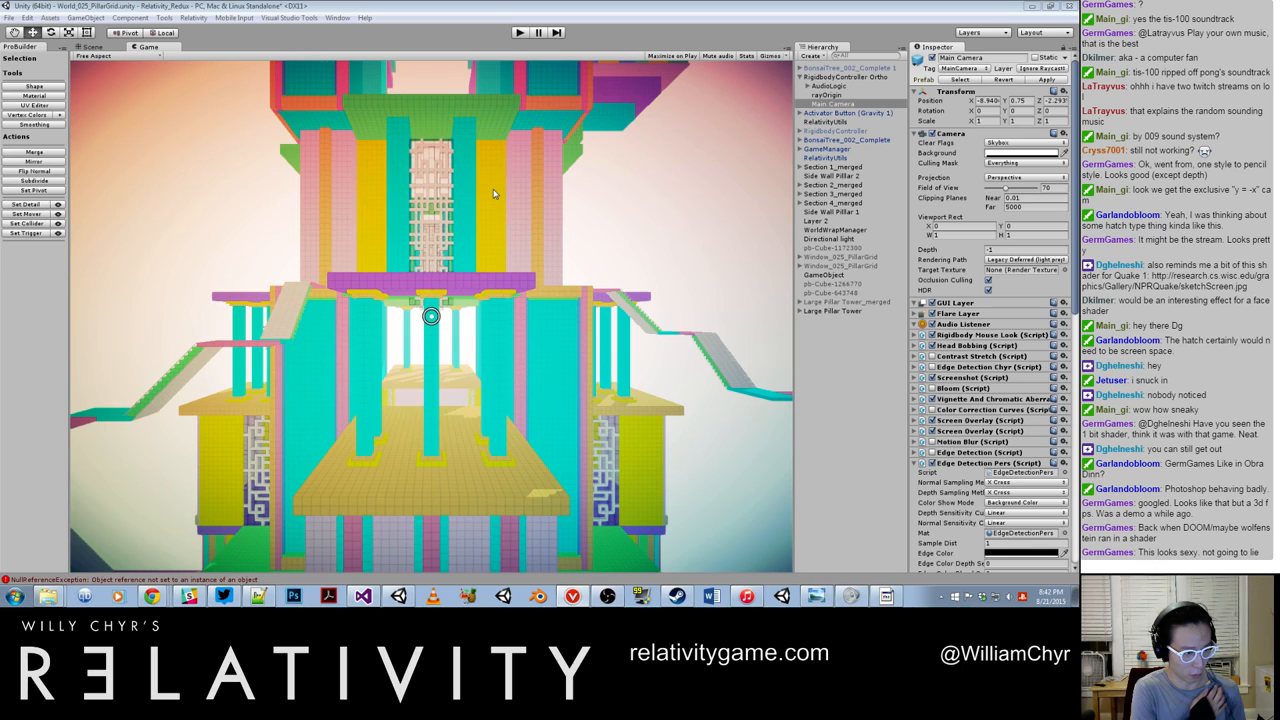